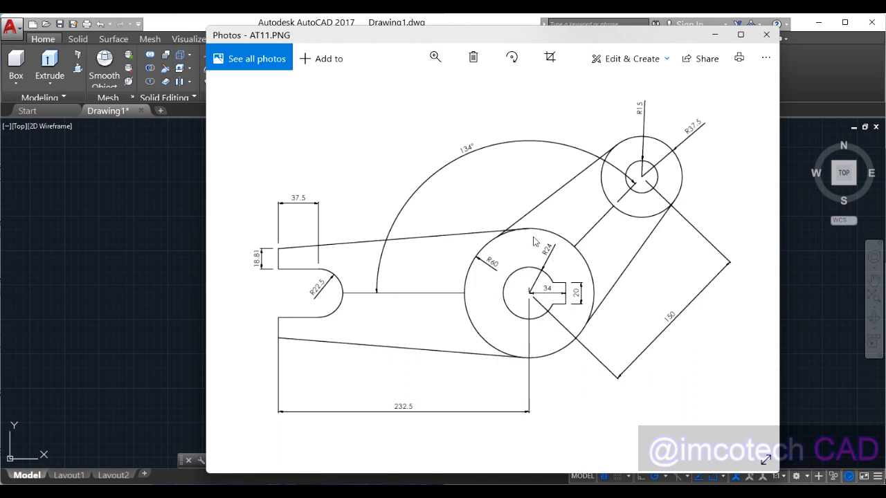
{"action": "mouse_move", "coordinate": [486, 258]}
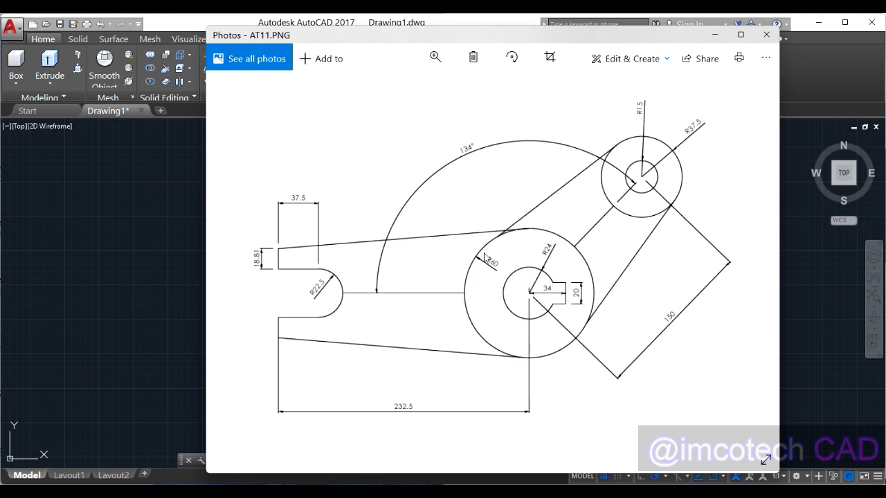
{"action": "mouse_move", "coordinate": [557, 329]}
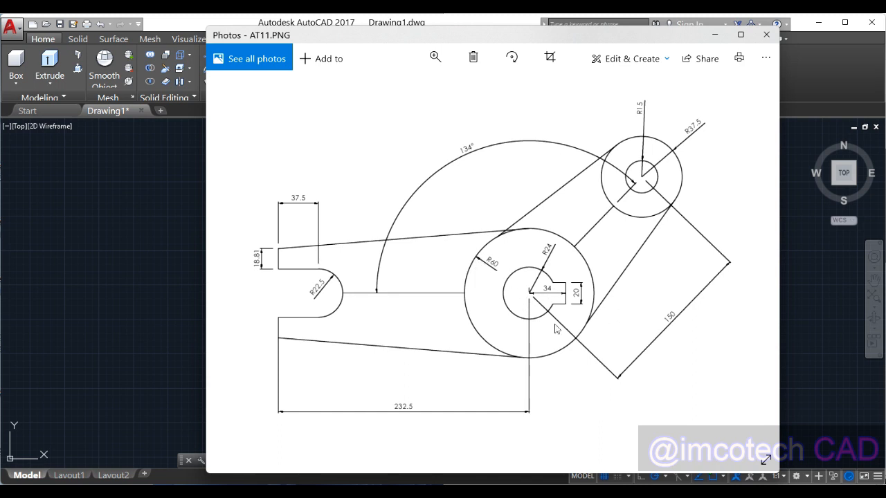
- Minimize the AT11.PNG Photos window to return to the blank AutoCAD drawing
{"action": "left_click", "coordinate": [766, 34]}
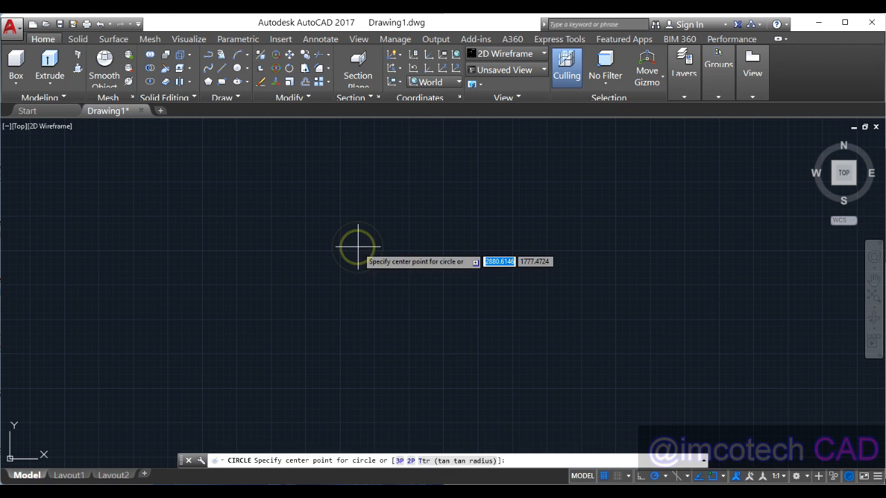
- Draw concentric hub circles of radius 24 and 60 about a picked centre point
{"action": "left_click", "coordinate": [357, 246]}
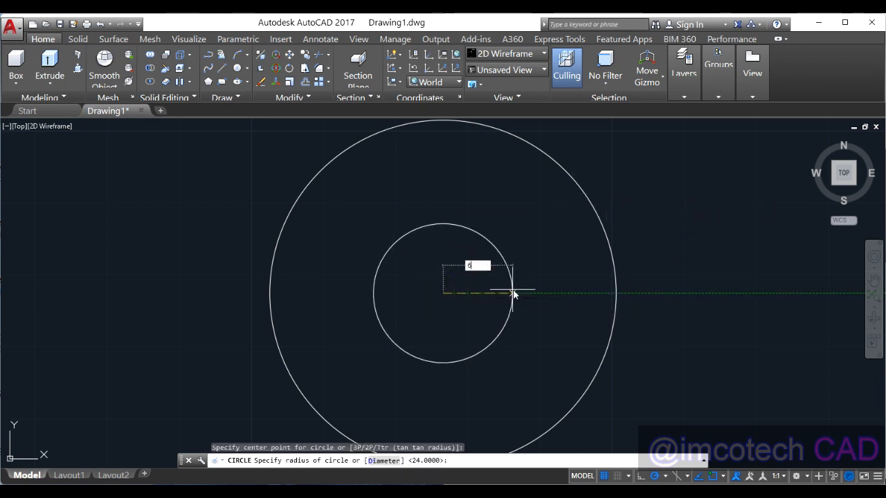
{"action": "type", "text": "60"}
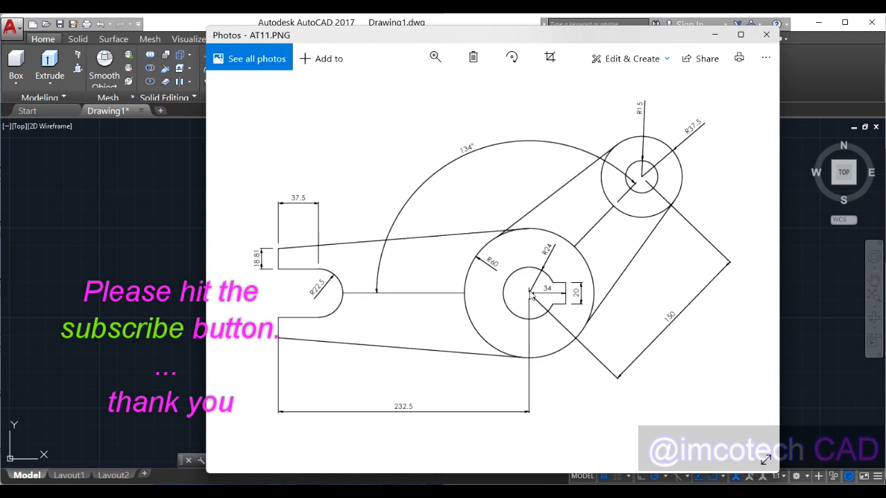
{"action": "mouse_move", "coordinate": [495, 299]}
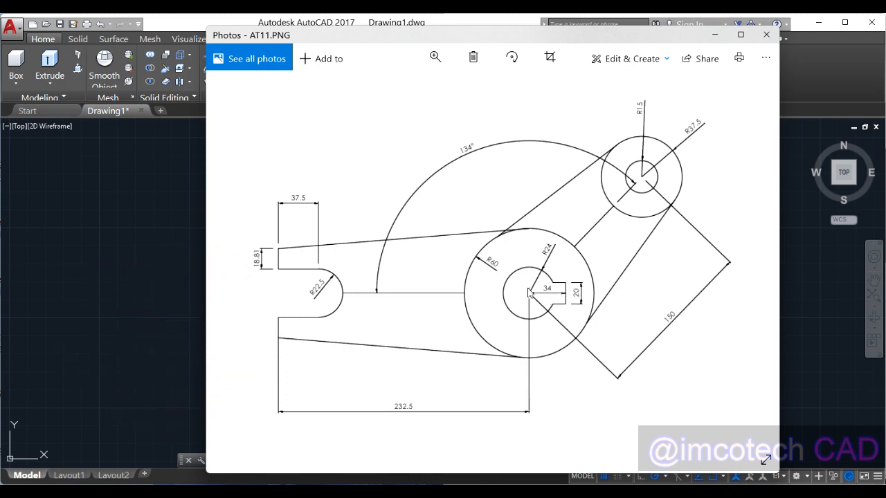
{"action": "mouse_move", "coordinate": [554, 299]}
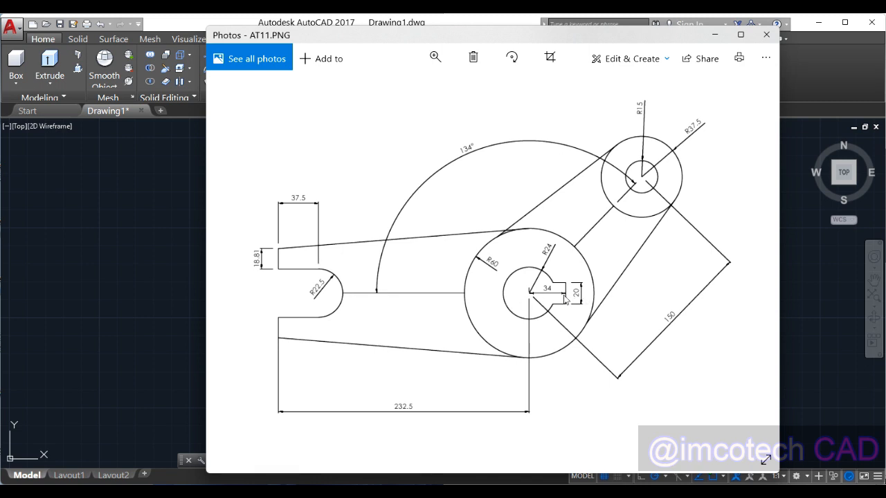
{"action": "mouse_move", "coordinate": [557, 291]}
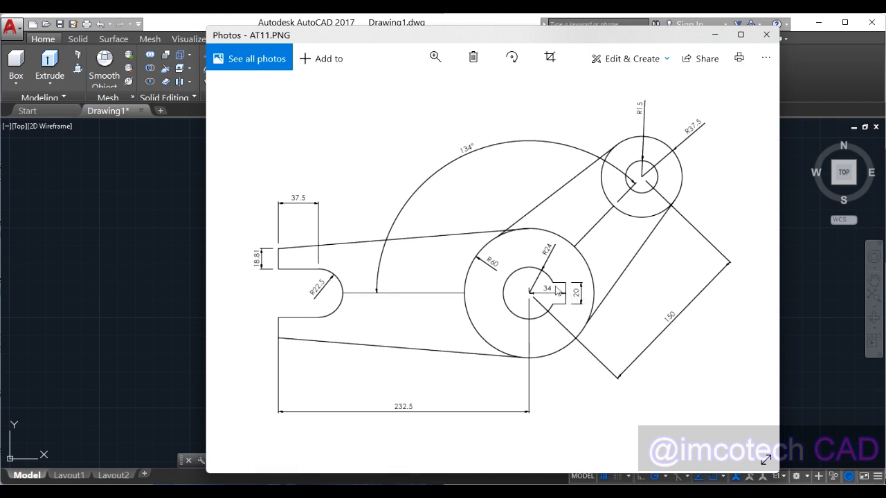
{"action": "mouse_move", "coordinate": [584, 280]}
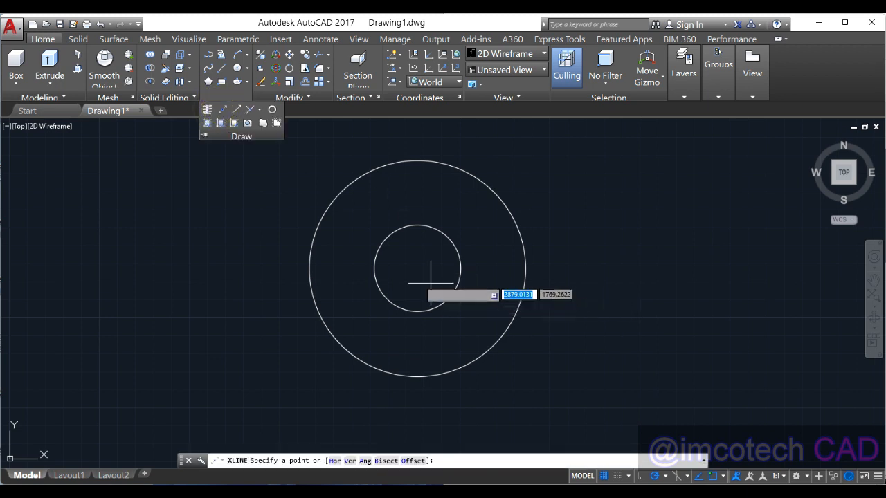
- Draw centre construction lines through the hub and offset the horizontal one by 34 for the keyway
{"action": "left_click", "coordinate": [419, 268]}
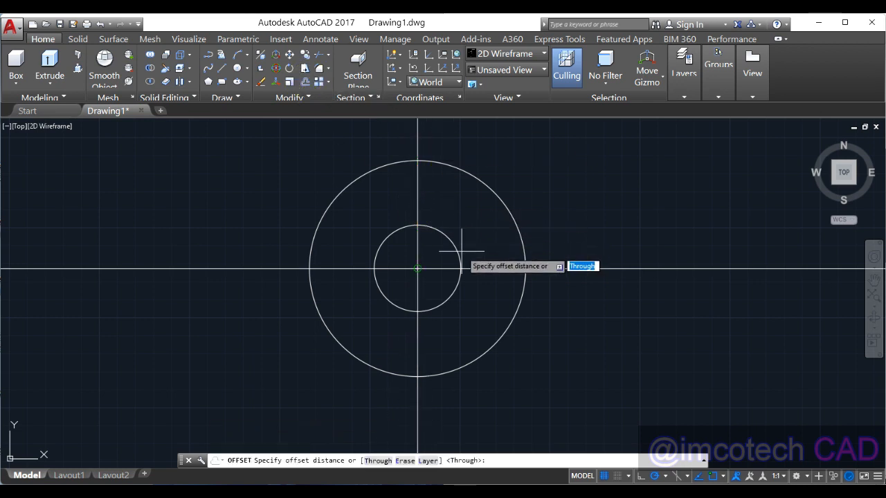
{"action": "type", "text": "34"}
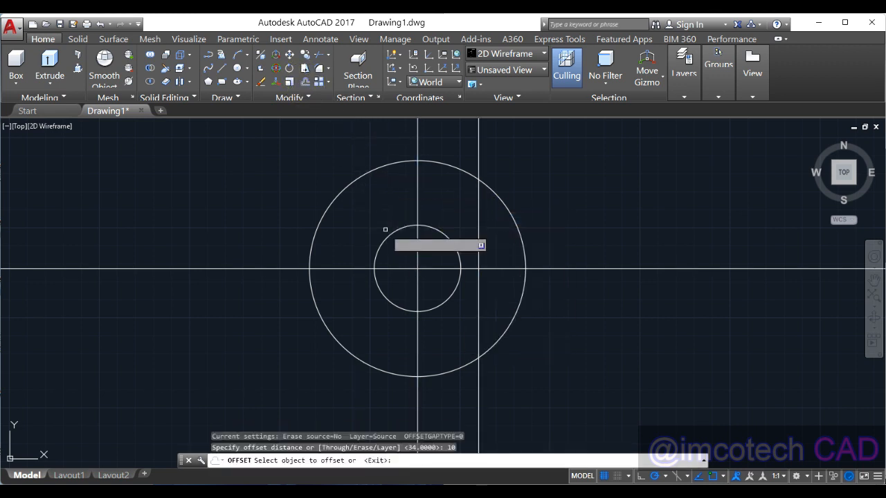
{"action": "left_click", "coordinate": [440, 270]}
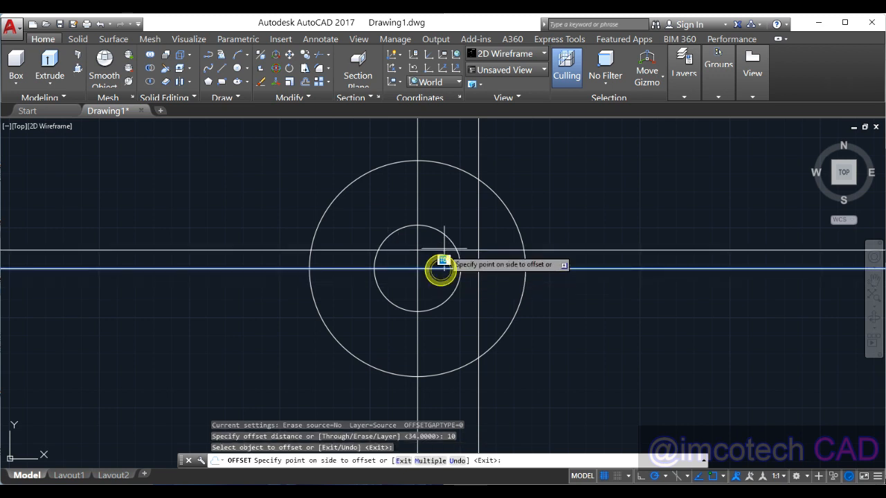
{"action": "left_click", "coordinate": [470, 273]}
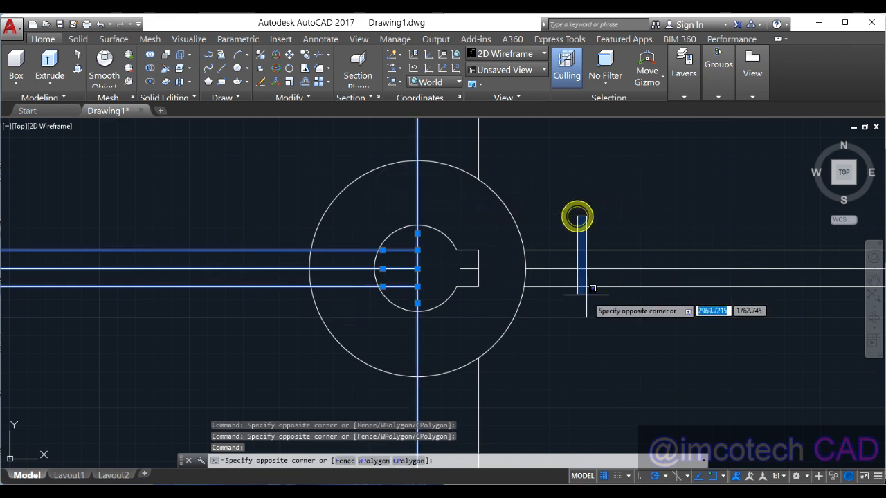
- Erase the window-selected construction lines around the keyed hub
{"action": "left_click", "coordinate": [614, 295]}
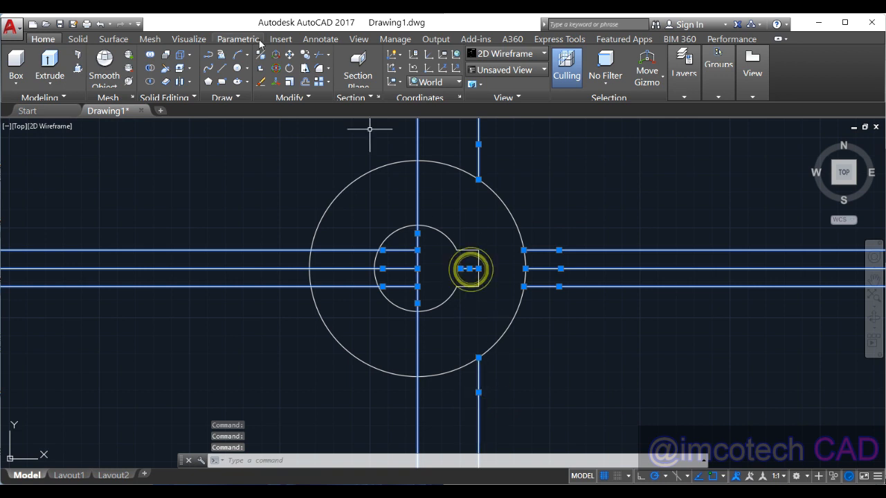
{"action": "mouse_move", "coordinate": [261, 82]}
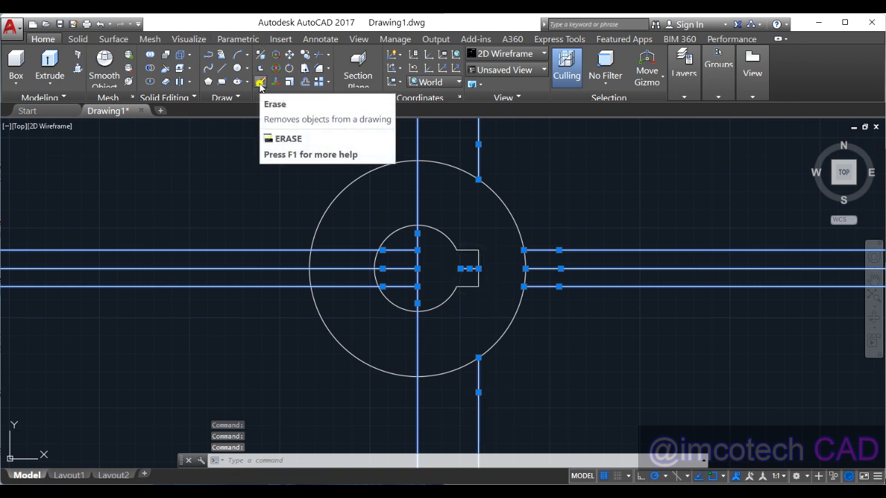
{"action": "left_click", "coordinate": [260, 83]}
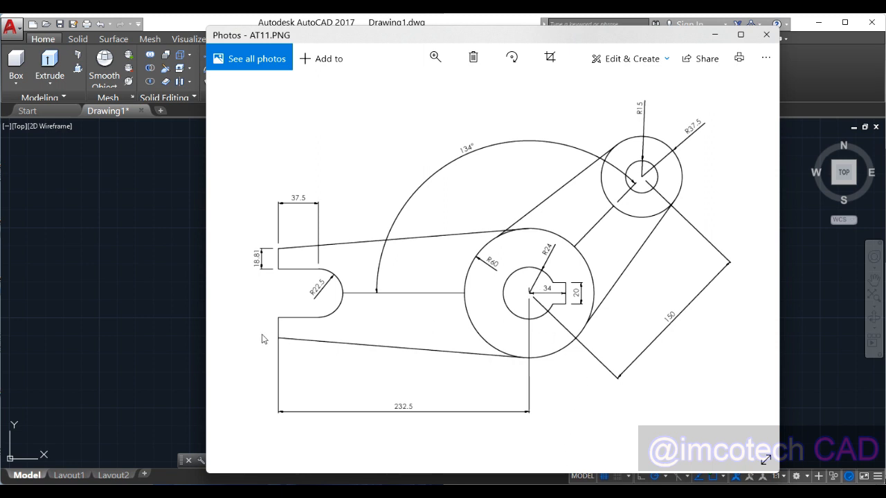
{"action": "mouse_move", "coordinate": [387, 403]}
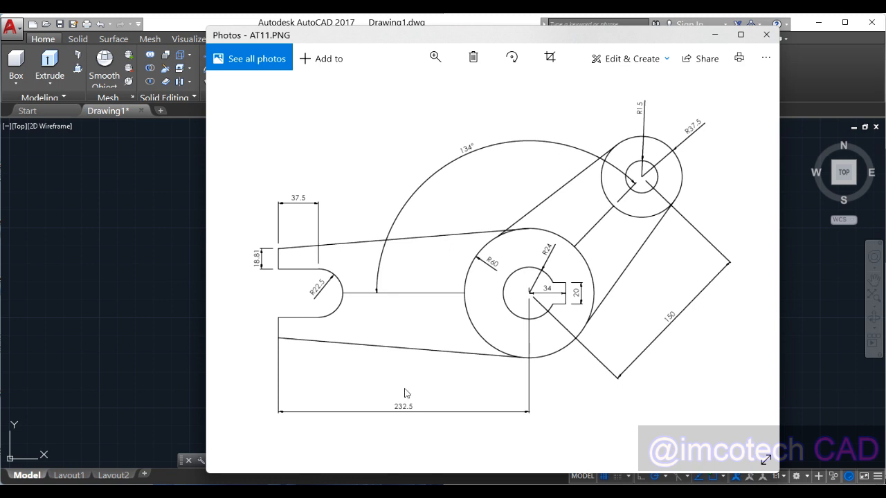
{"action": "mouse_move", "coordinate": [575, 270]}
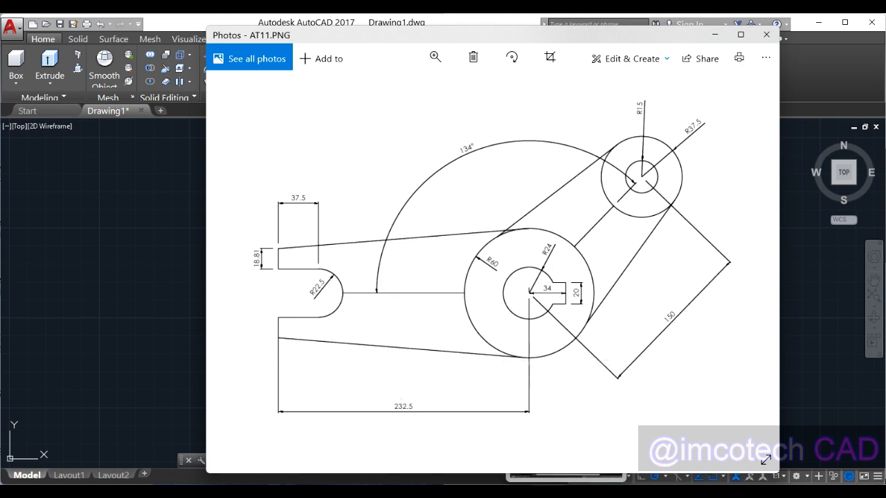
{"action": "left_click", "coordinate": [766, 35]}
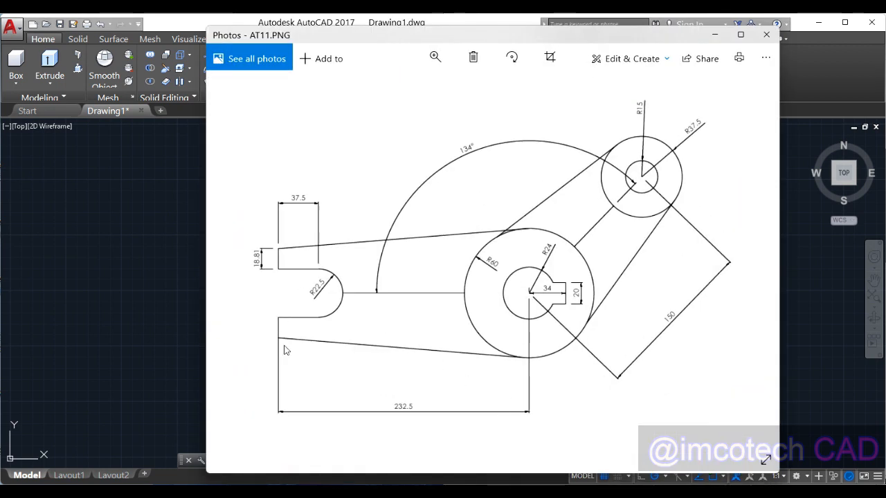
{"action": "mouse_move", "coordinate": [467, 272]}
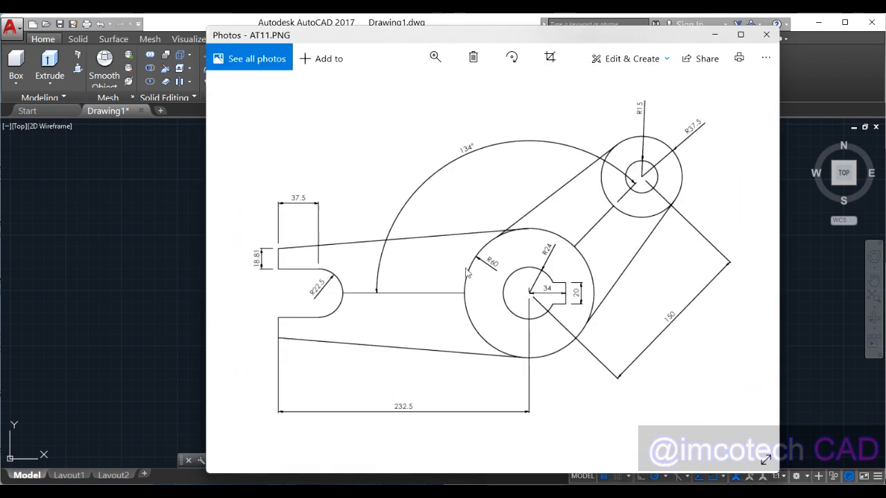
{"action": "mouse_move", "coordinate": [360, 287]}
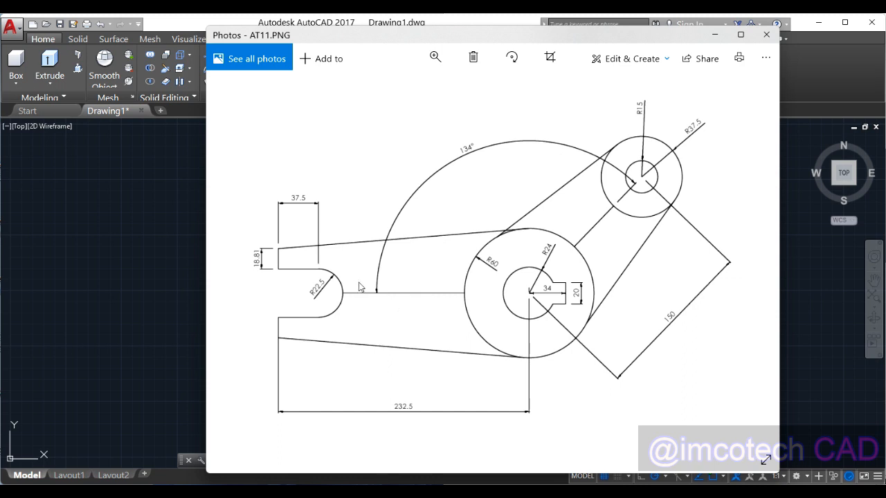
{"action": "mouse_move", "coordinate": [325, 275]}
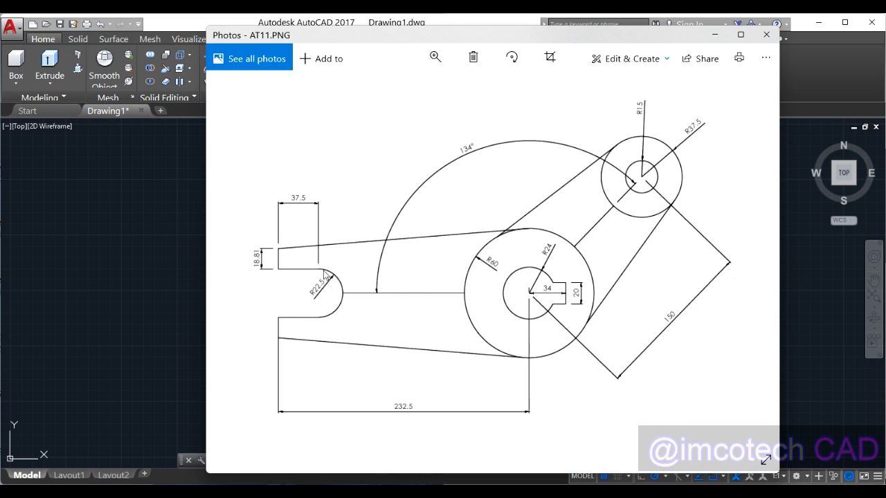
{"action": "mouse_move", "coordinate": [317, 296]}
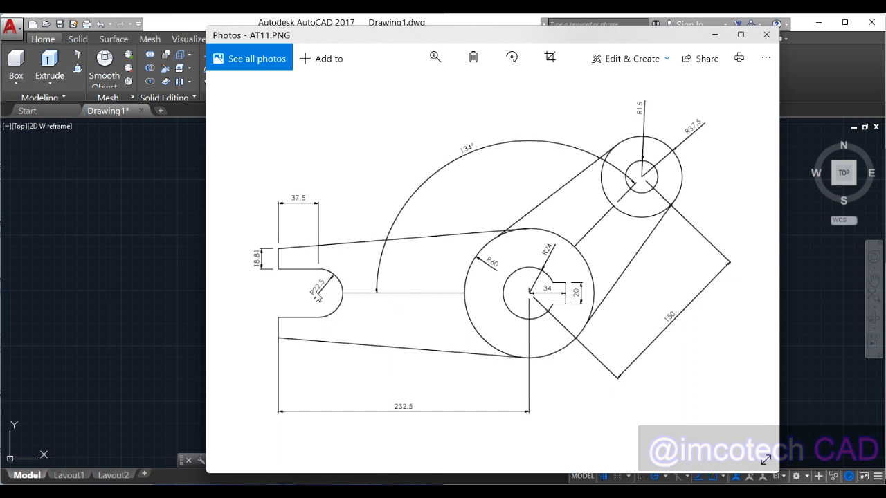
{"action": "mouse_move", "coordinate": [336, 283]}
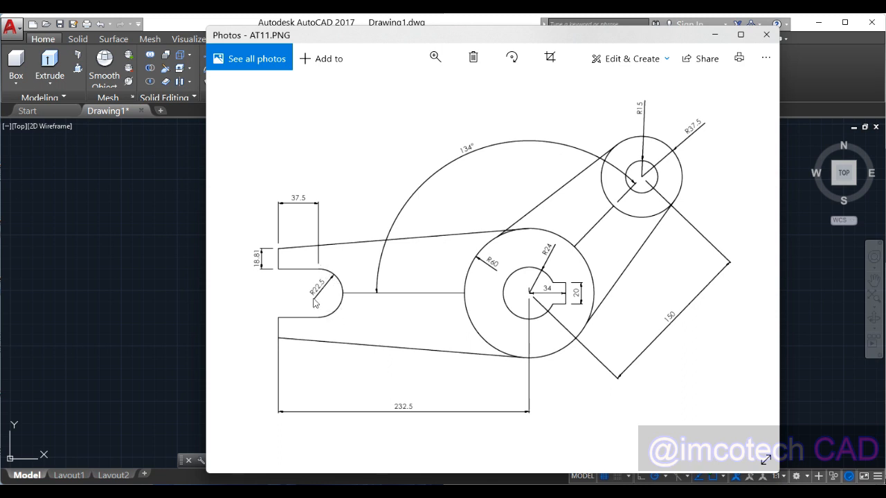
{"action": "mouse_move", "coordinate": [320, 294]}
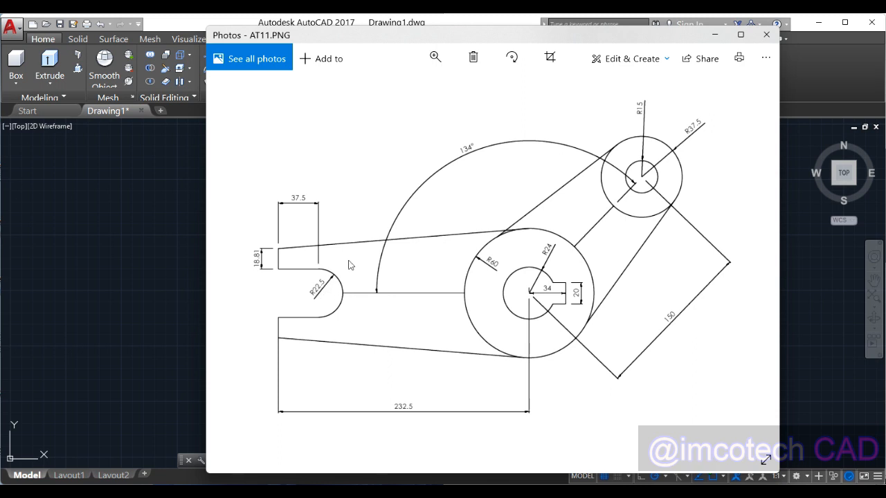
{"action": "mouse_move", "coordinate": [282, 234]}
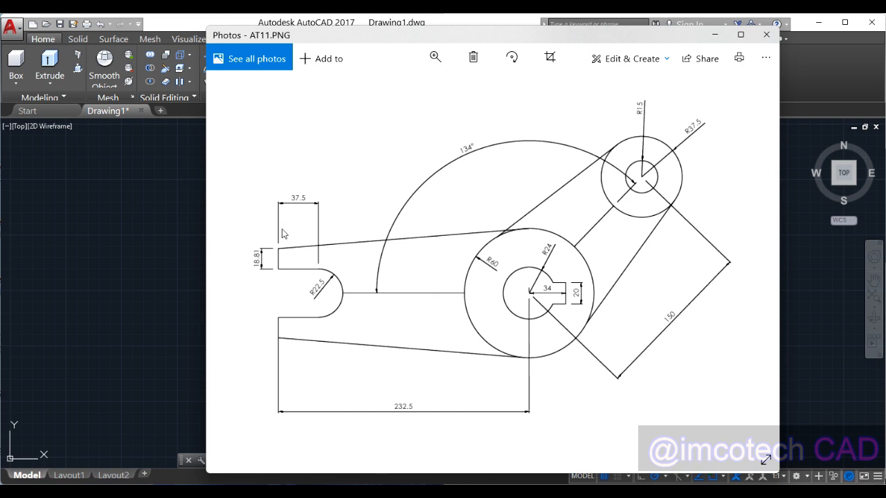
{"action": "mouse_move", "coordinate": [278, 241]}
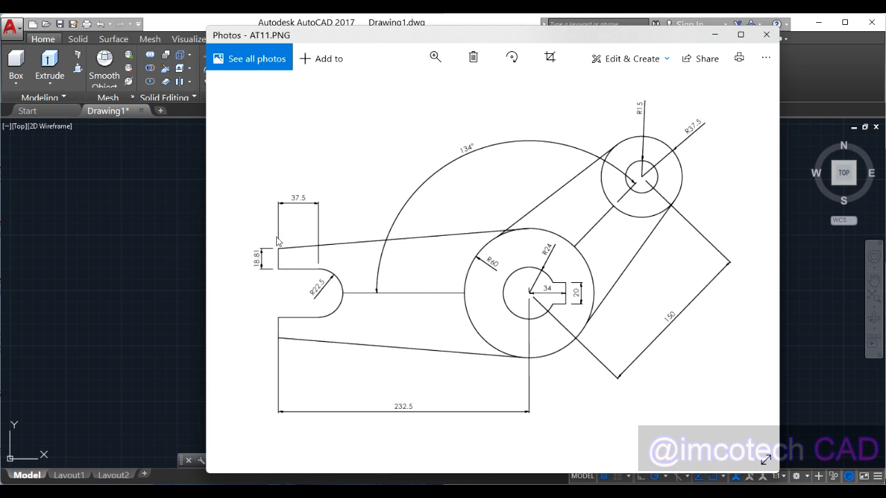
{"action": "mouse_move", "coordinate": [296, 202]}
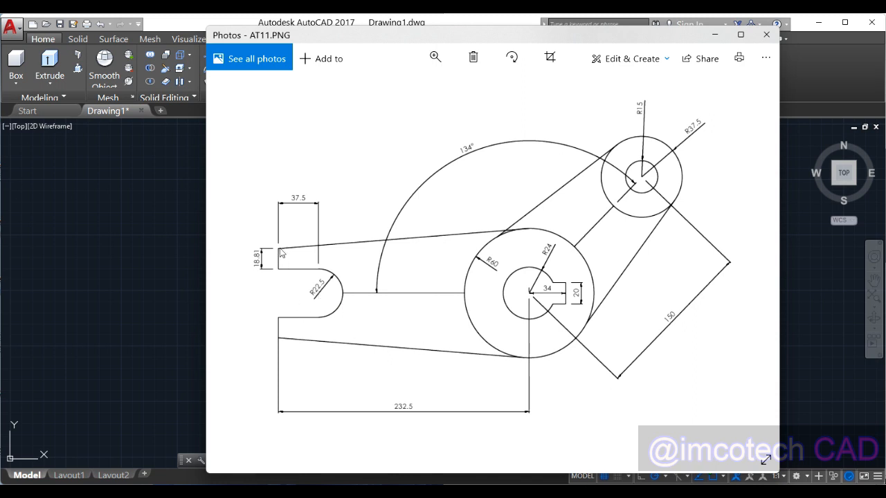
{"action": "mouse_move", "coordinate": [486, 397]}
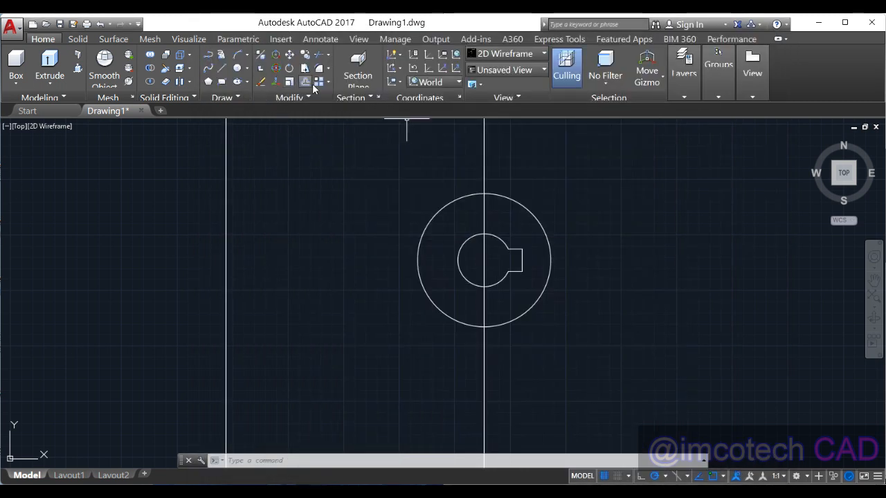
- Offset the left vertical line 37.5 to the right as a construction line
{"action": "left_click", "coordinate": [305, 82]}
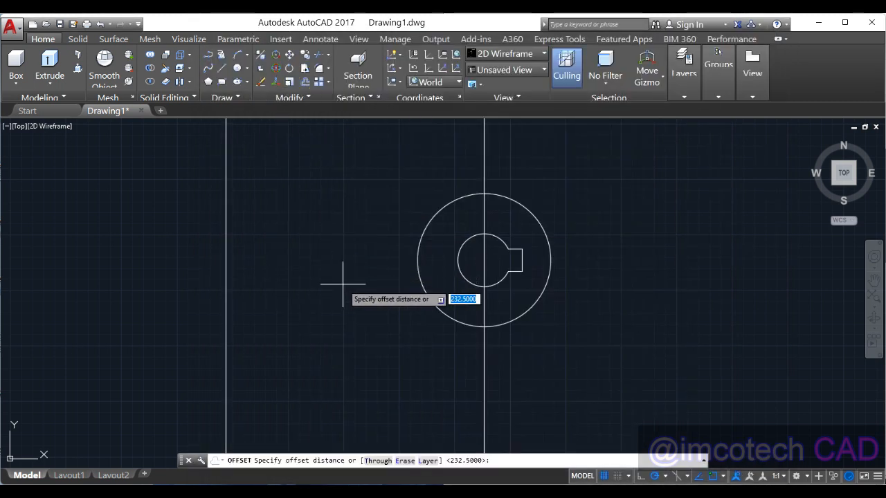
{"action": "type", "text": "37"}
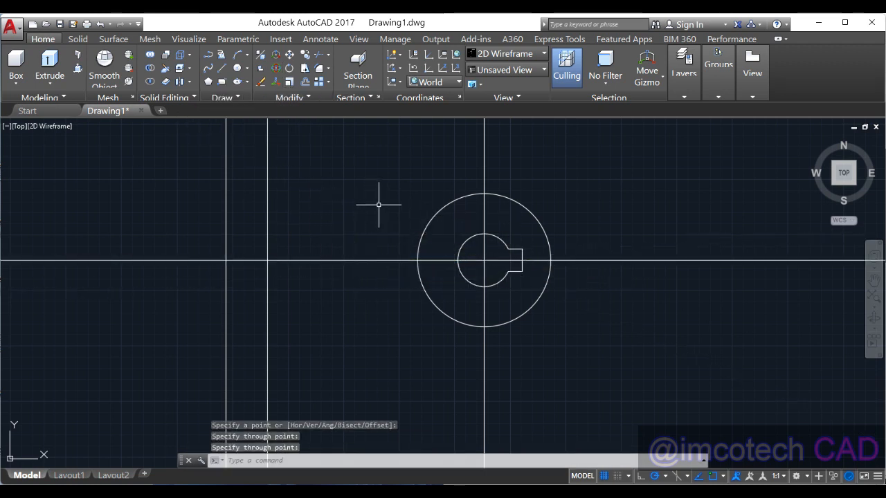
{"action": "mouse_move", "coordinate": [323, 239]}
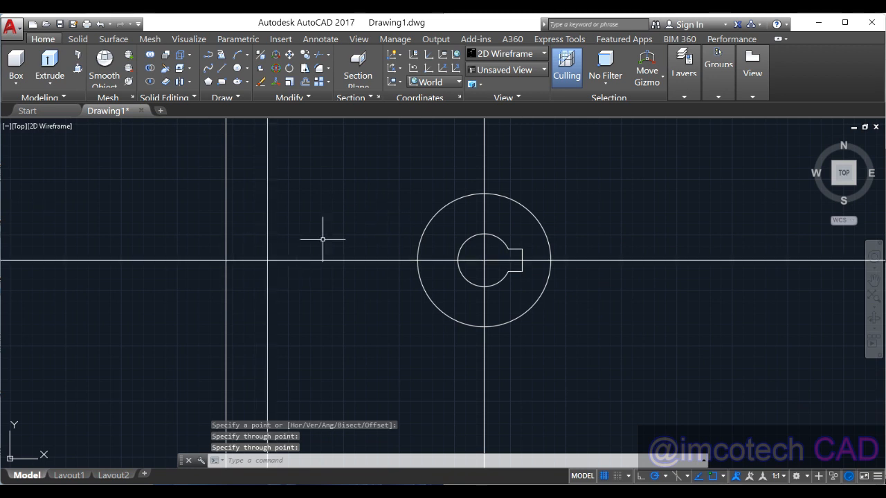
{"action": "mouse_move", "coordinate": [480, 451]}
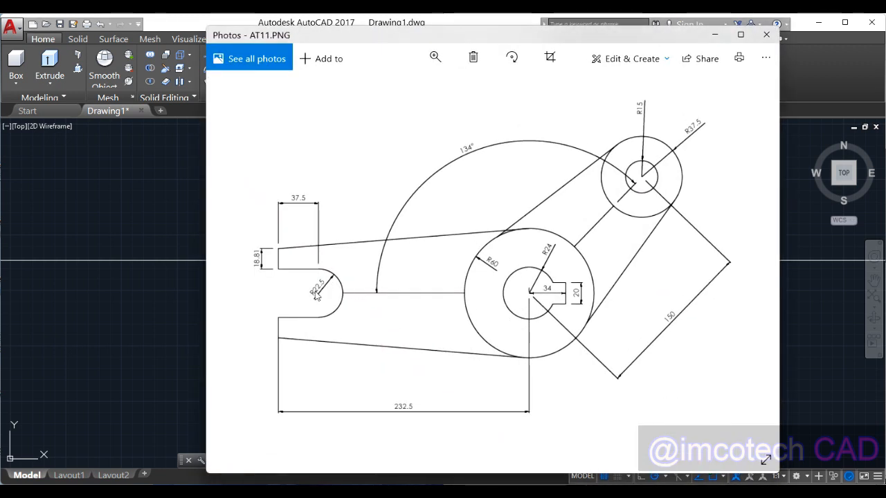
{"action": "mouse_move", "coordinate": [329, 292]}
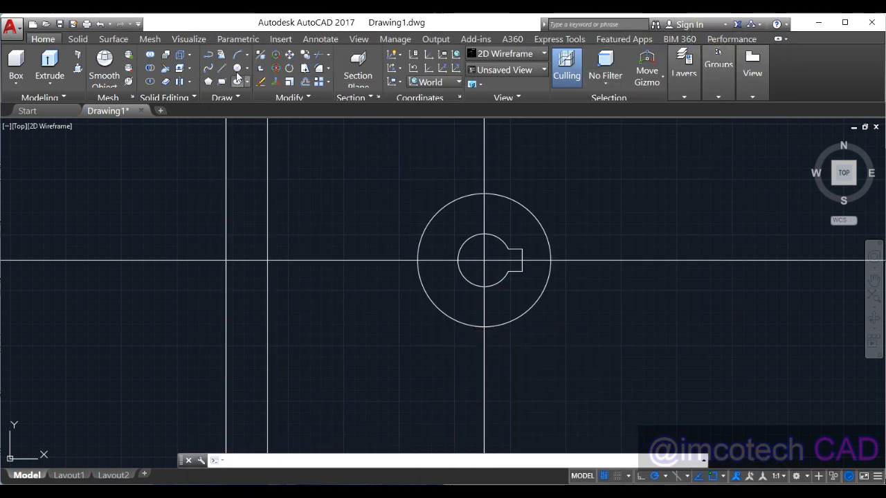
{"action": "mouse_move", "coordinate": [249, 208]}
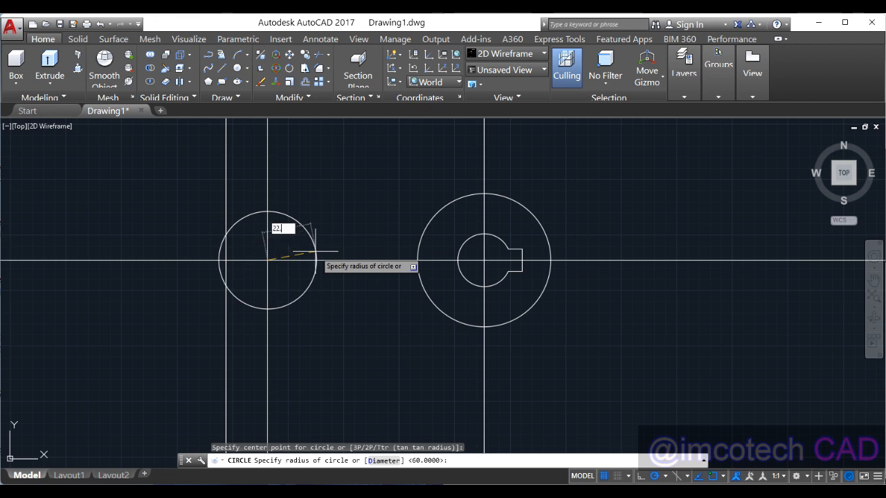
- Draw a radius 22.5 end circle at the crossing and trim excess line pieces from the slot
{"action": "type", "text": "22.5"}
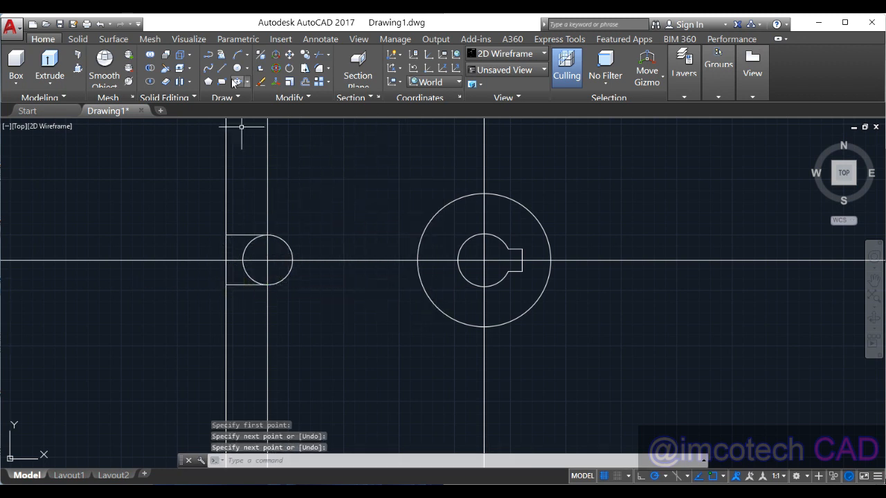
{"action": "left_click", "coordinate": [315, 55]}
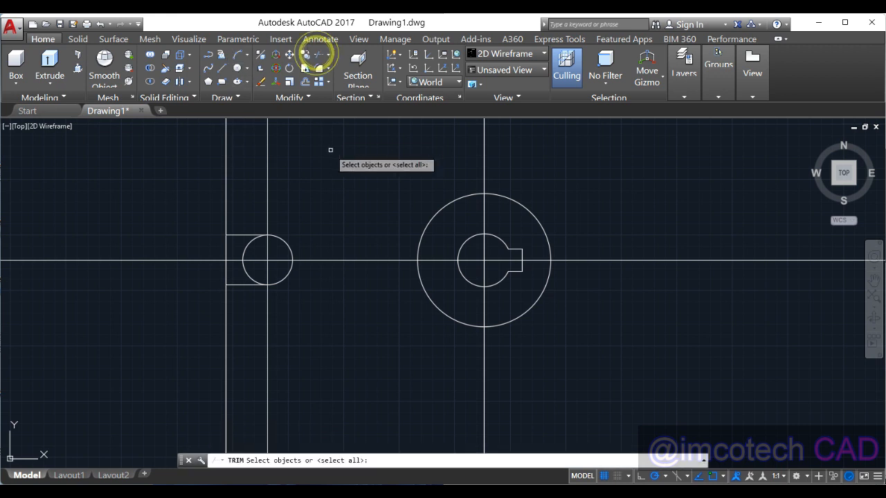
{"action": "left_click", "coordinate": [227, 258]}
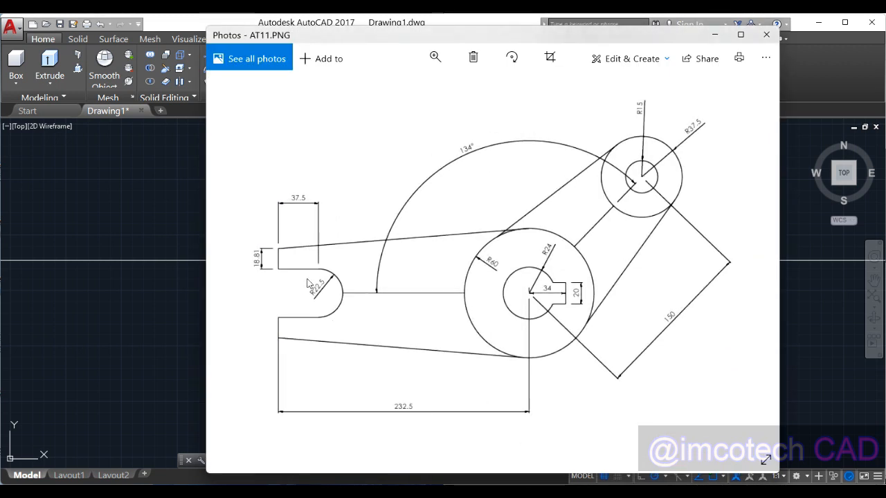
{"action": "mouse_move", "coordinate": [365, 298]}
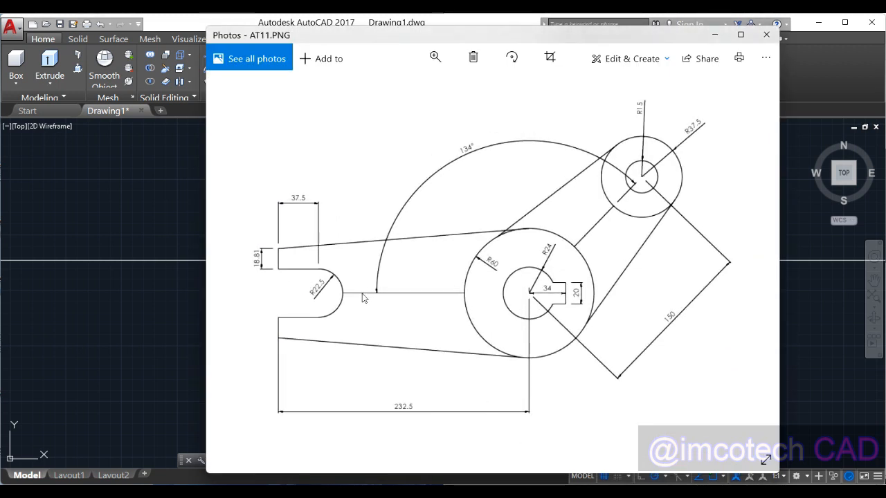
{"action": "mouse_move", "coordinate": [279, 248]}
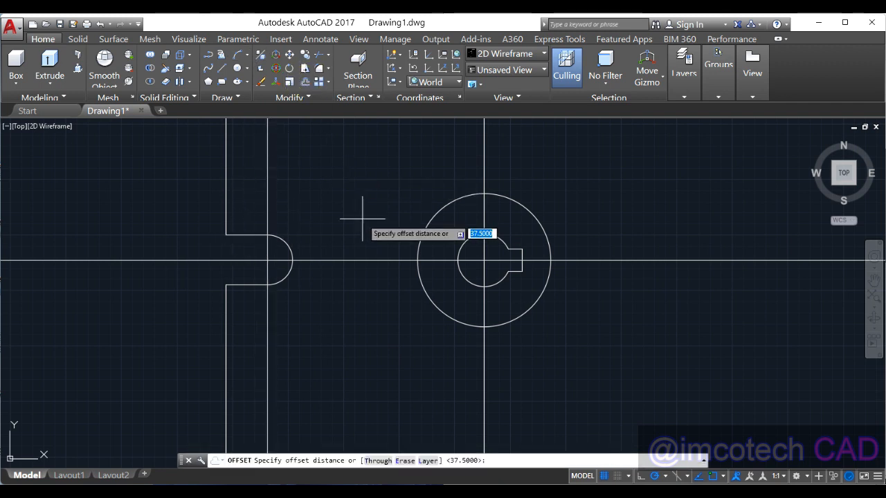
- Offset the slot lines outward by 18 and trim the leftovers into a stepped outline
{"action": "type", "text": "18"}
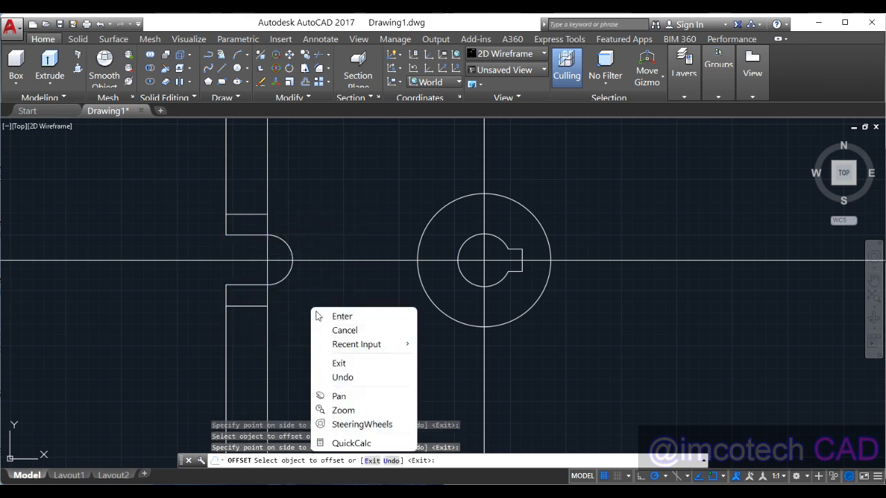
{"action": "left_click", "coordinate": [341, 317]}
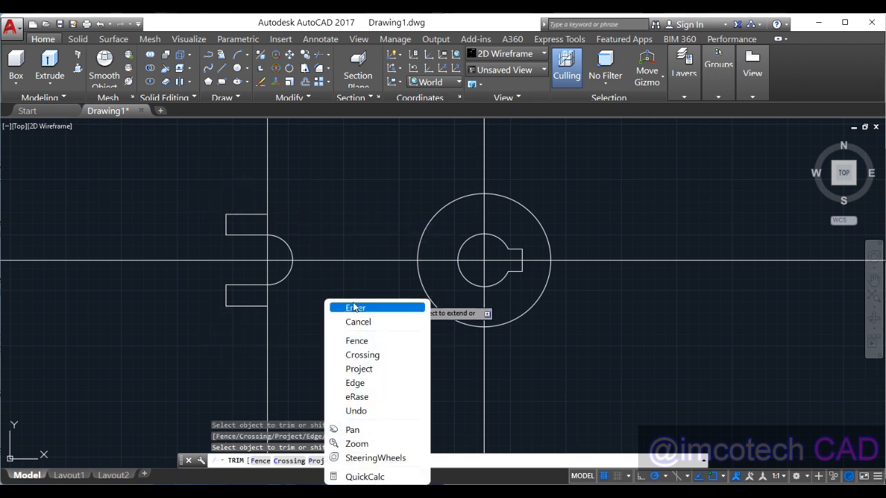
{"action": "left_click", "coordinate": [355, 307]}
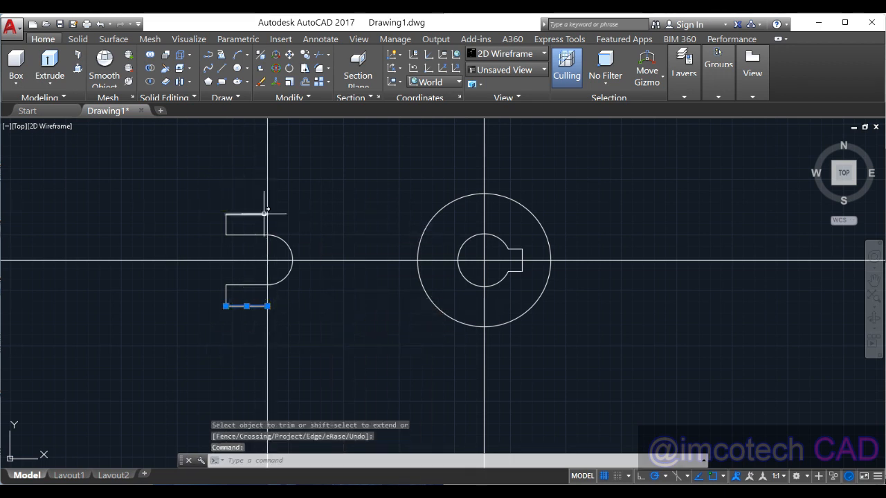
- Select the upper short horizontal line at the slot end for removal
{"action": "left_click", "coordinate": [267, 213]}
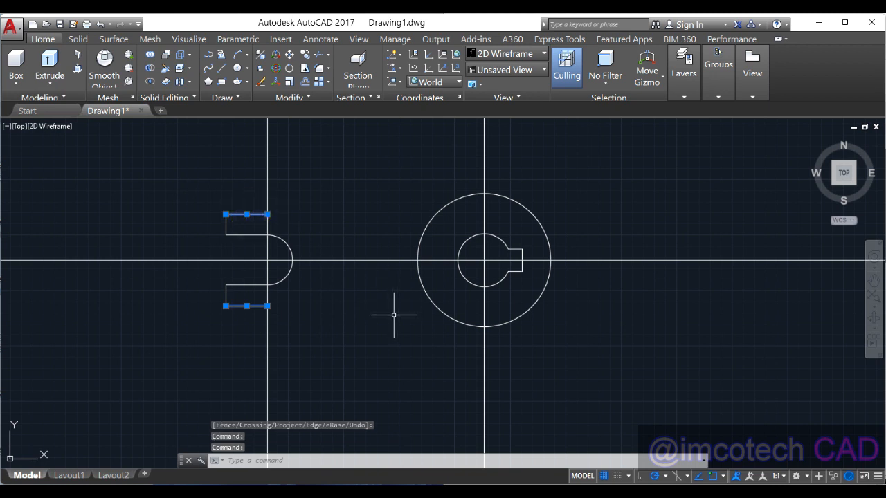
{"action": "mouse_move", "coordinate": [263, 258]}
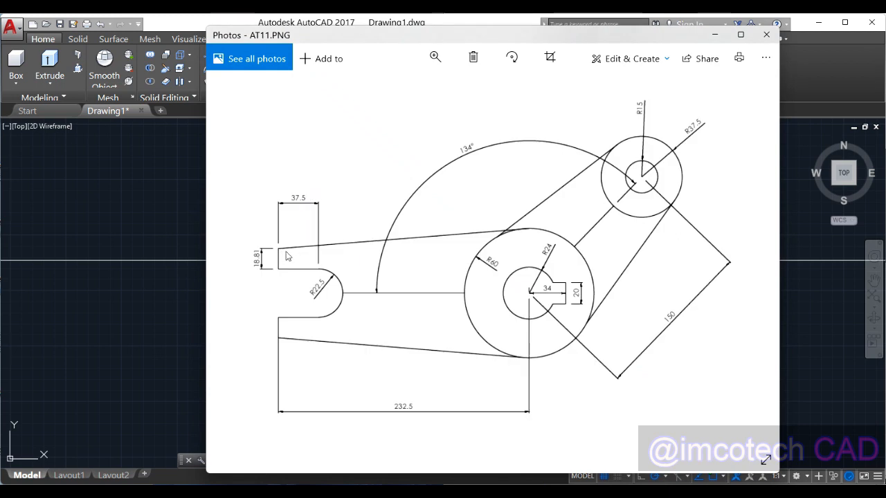
{"action": "mouse_move", "coordinate": [308, 272]}
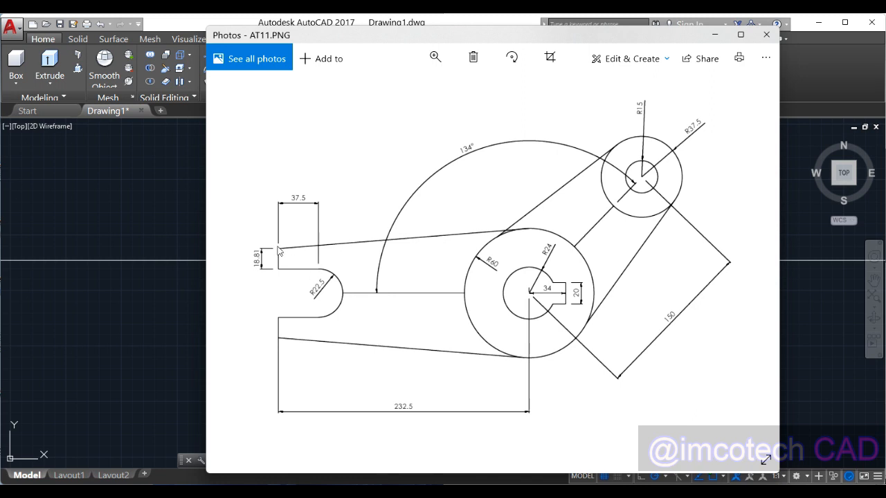
{"action": "mouse_move", "coordinate": [524, 236]}
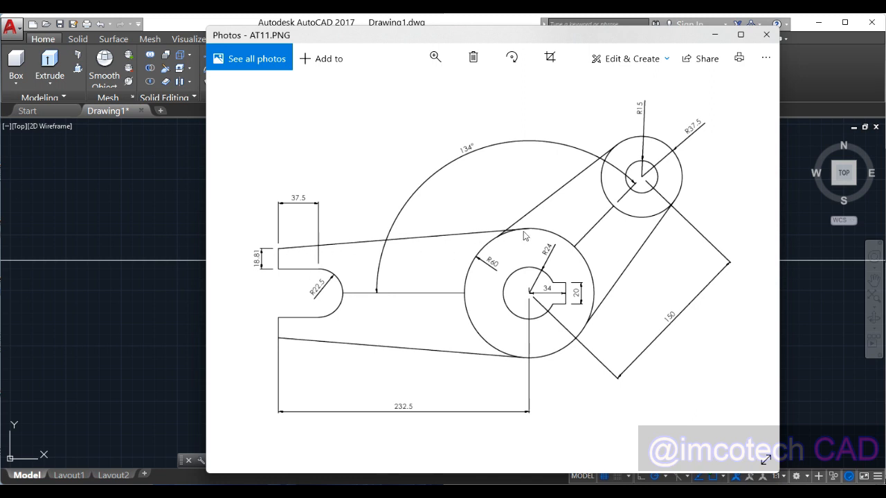
{"action": "mouse_move", "coordinate": [506, 240]}
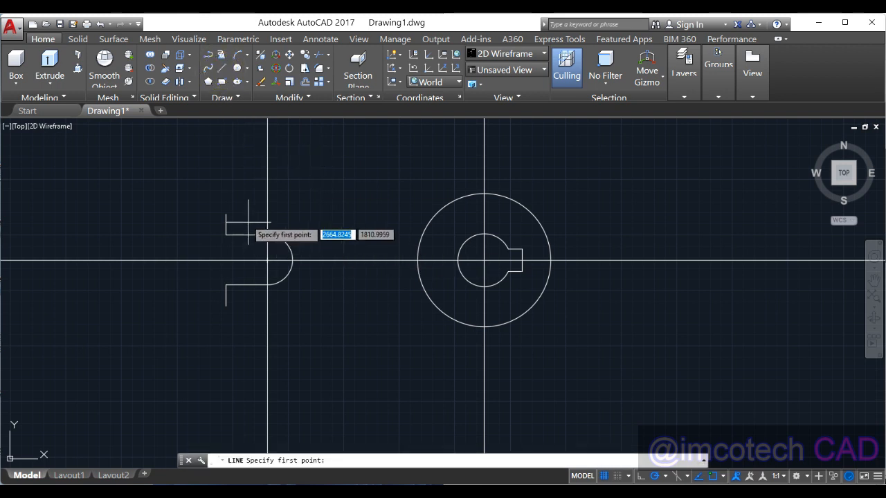
- Draw the upper arm line from the slot corner tangent to the outer circle, and start the lower one
{"action": "left_click", "coordinate": [225, 213]}
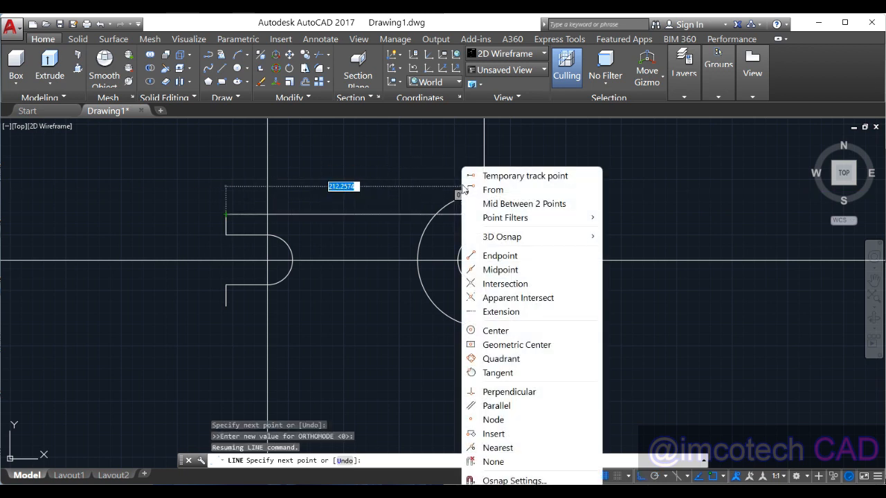
{"action": "mouse_move", "coordinate": [510, 373]}
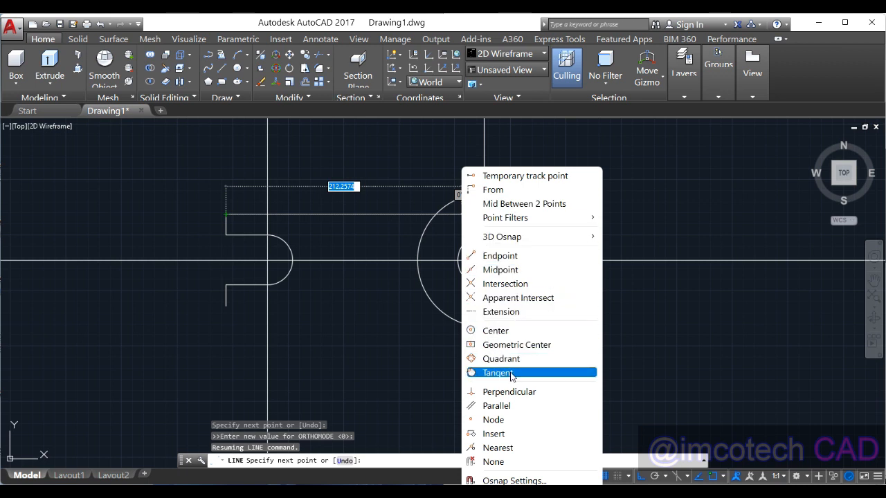
{"action": "left_click", "coordinate": [500, 372]}
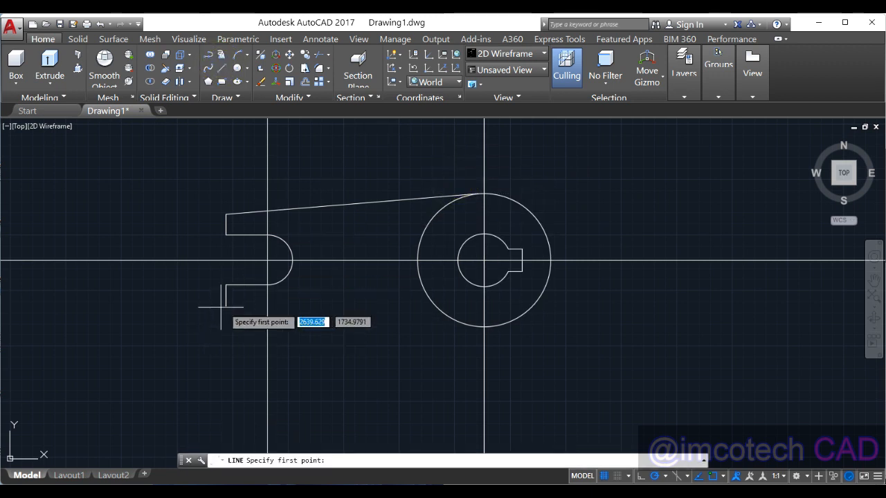
{"action": "left_click", "coordinate": [225, 306]}
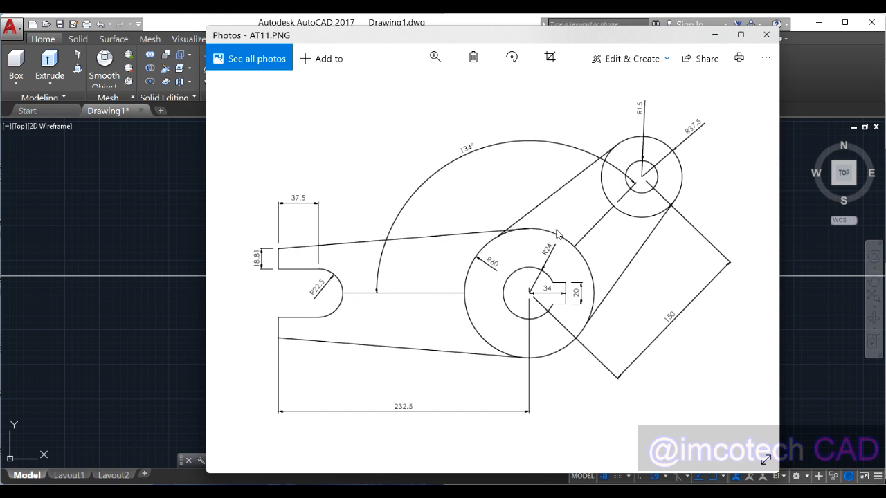
{"action": "mouse_move", "coordinate": [532, 298]}
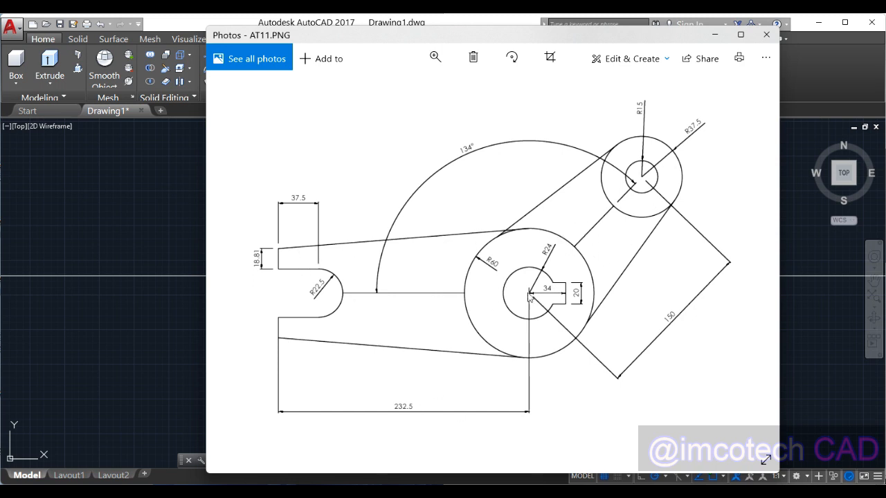
{"action": "mouse_move", "coordinate": [678, 141]}
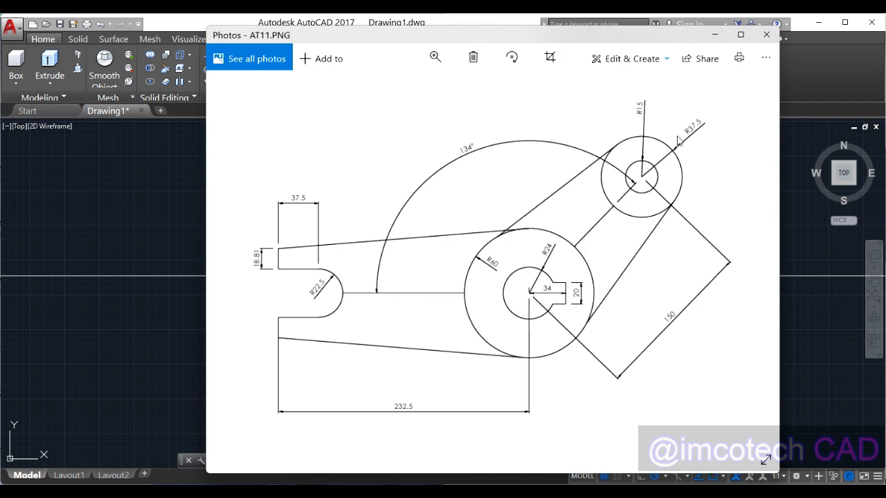
{"action": "mouse_move", "coordinate": [647, 188]}
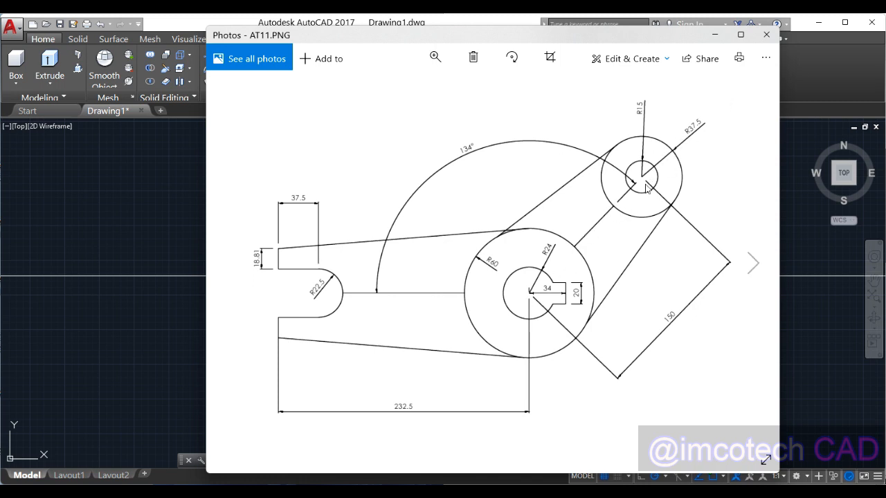
{"action": "mouse_move", "coordinate": [443, 159]}
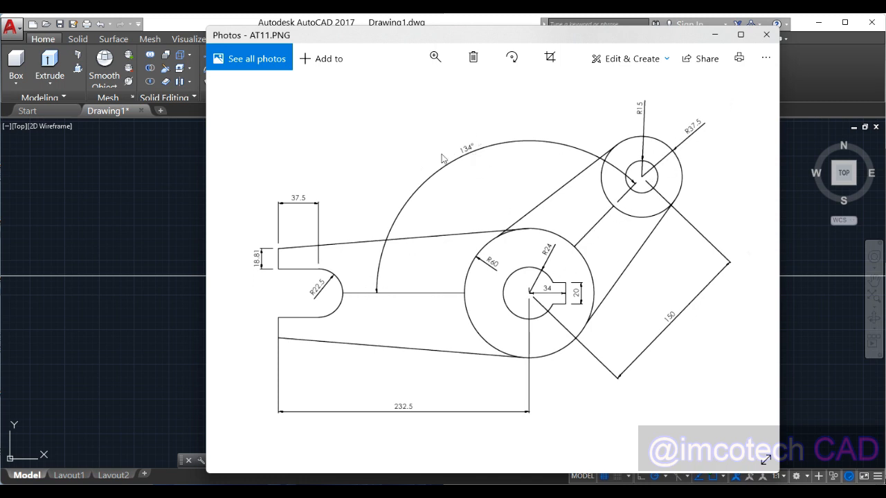
{"action": "mouse_move", "coordinate": [380, 298]}
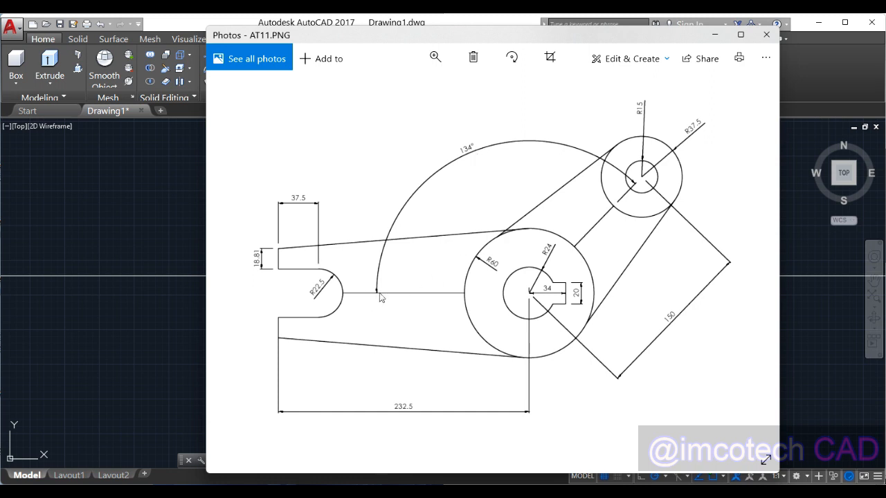
{"action": "mouse_move", "coordinate": [402, 227]}
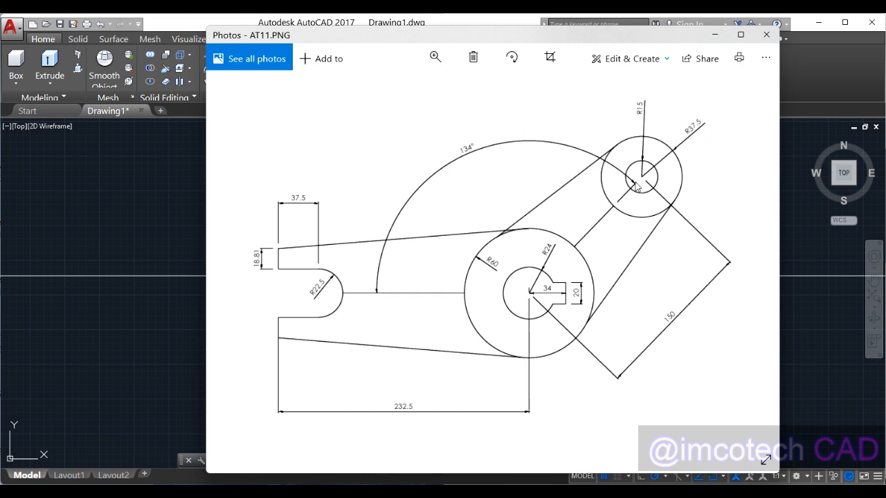
{"action": "mouse_move", "coordinate": [642, 275]}
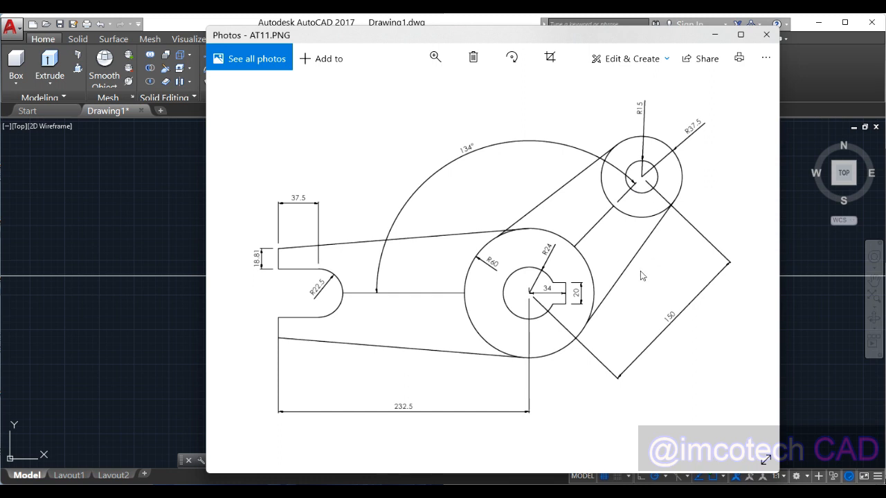
{"action": "mouse_move", "coordinate": [631, 297]}
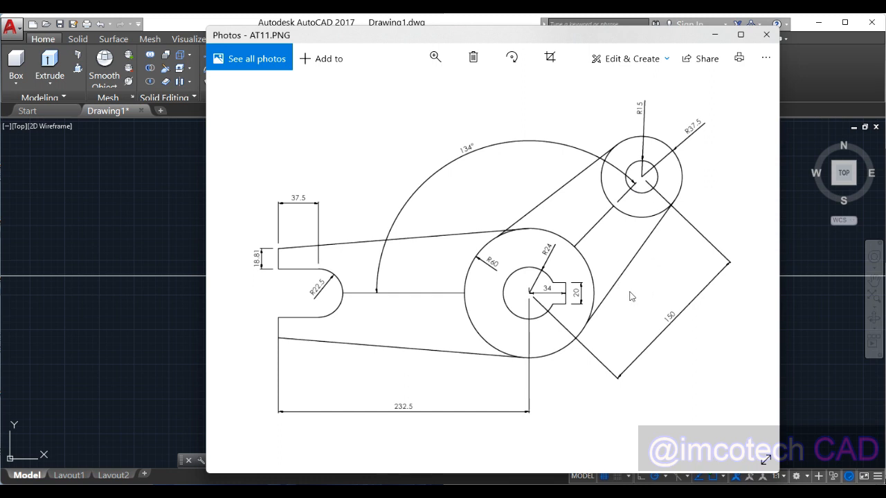
{"action": "mouse_move", "coordinate": [599, 297]}
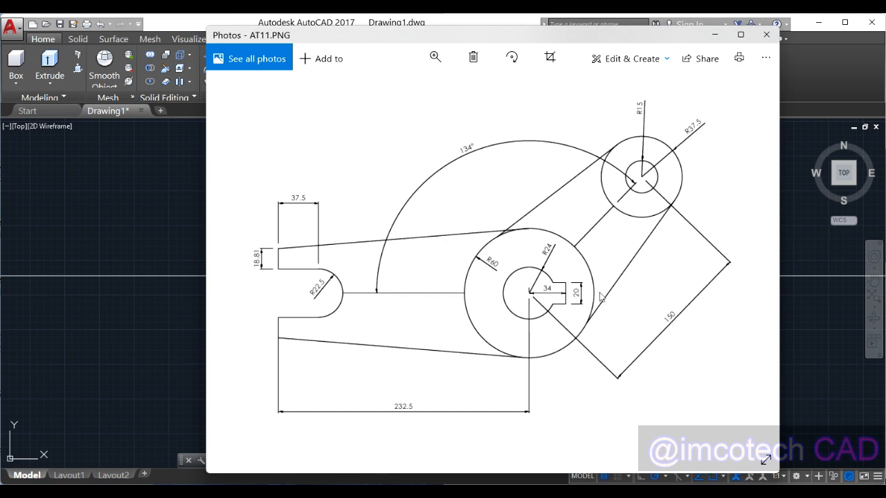
{"action": "mouse_move", "coordinate": [593, 245]}
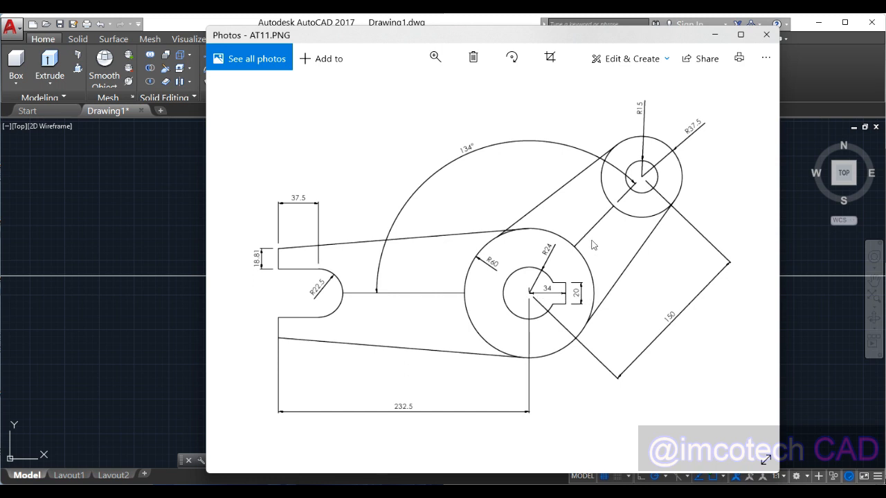
{"action": "mouse_move", "coordinate": [482, 151]}
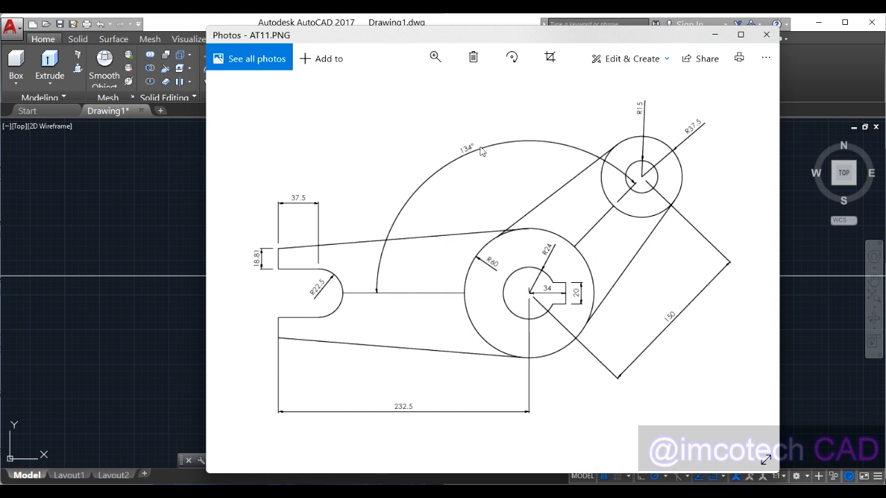
{"action": "mouse_move", "coordinate": [597, 247]}
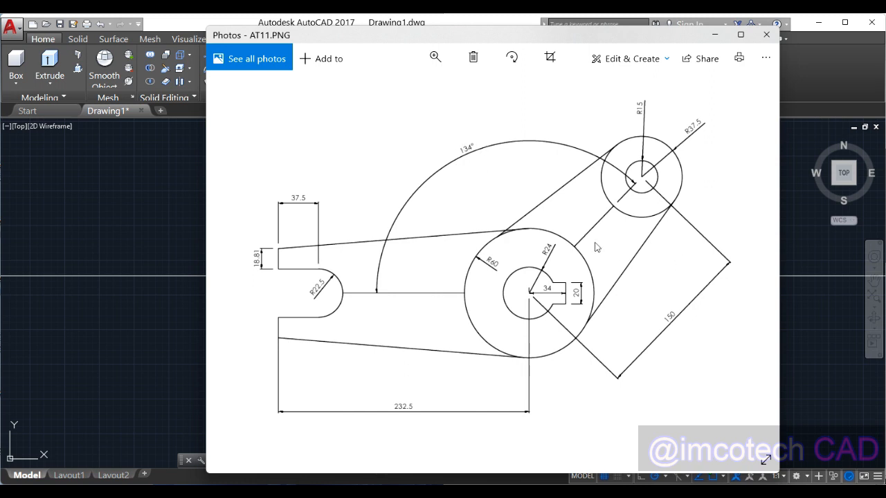
{"action": "mouse_move", "coordinate": [649, 249]}
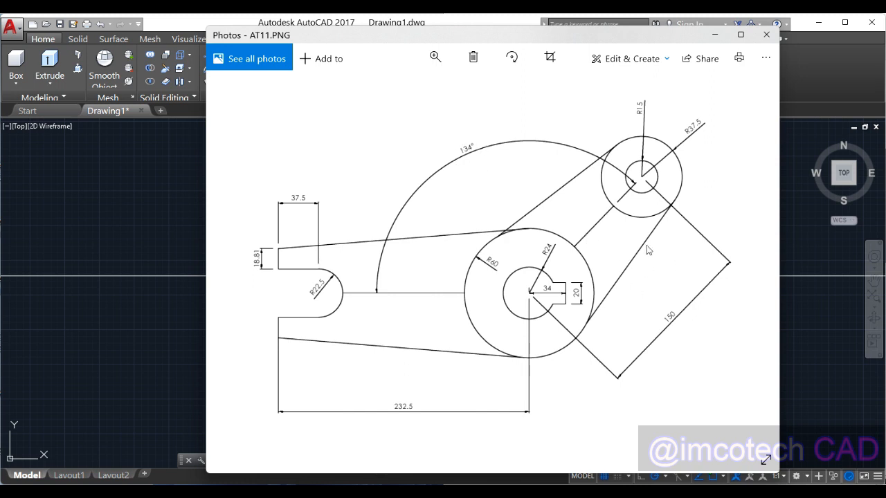
{"action": "mouse_move", "coordinate": [379, 297]}
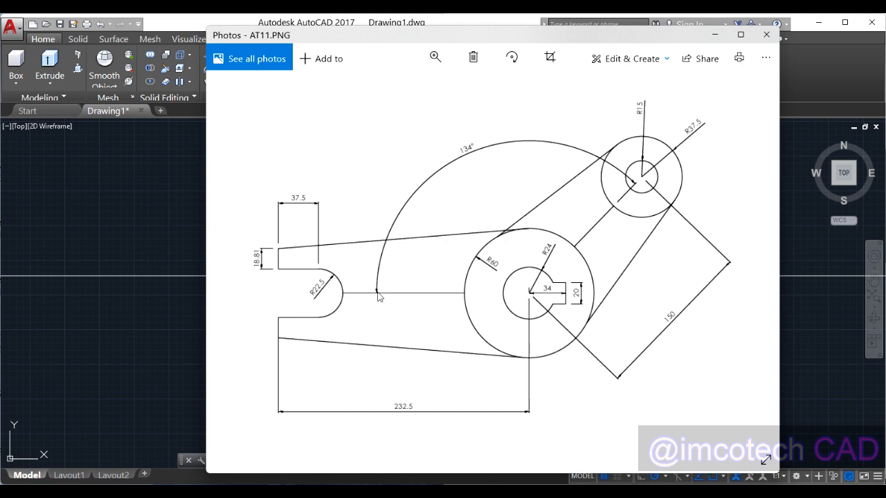
{"action": "mouse_move", "coordinate": [483, 301]}
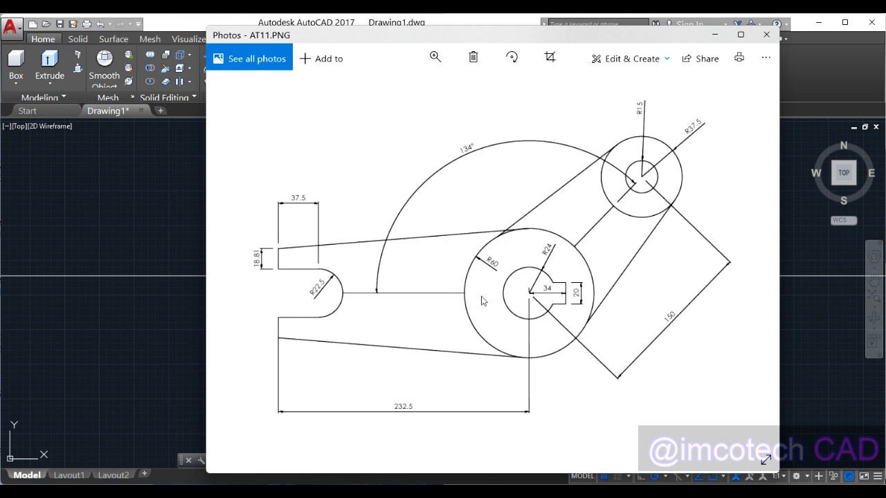
{"action": "mouse_move", "coordinate": [619, 211]}
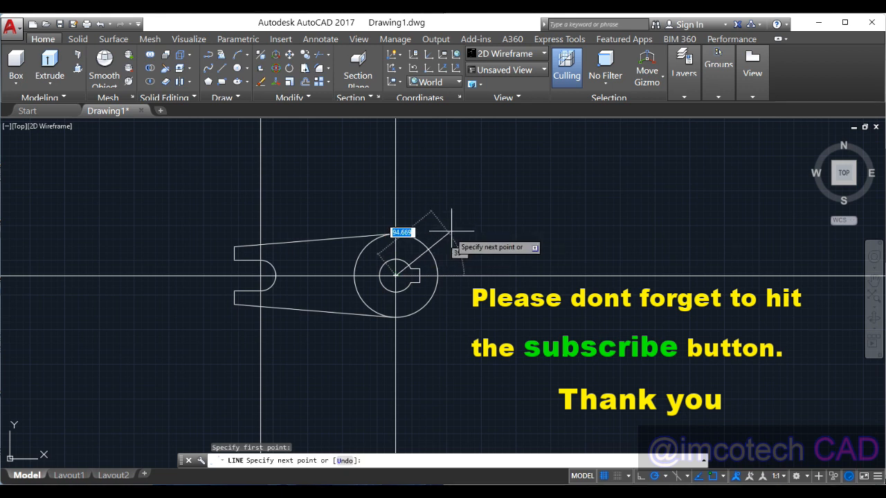
{"action": "mouse_move", "coordinate": [534, 172]}
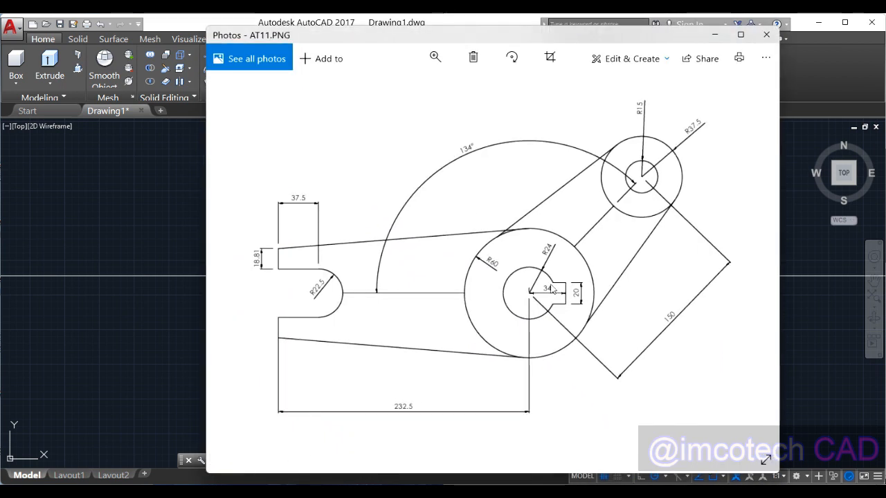
{"action": "mouse_move", "coordinate": [683, 346]}
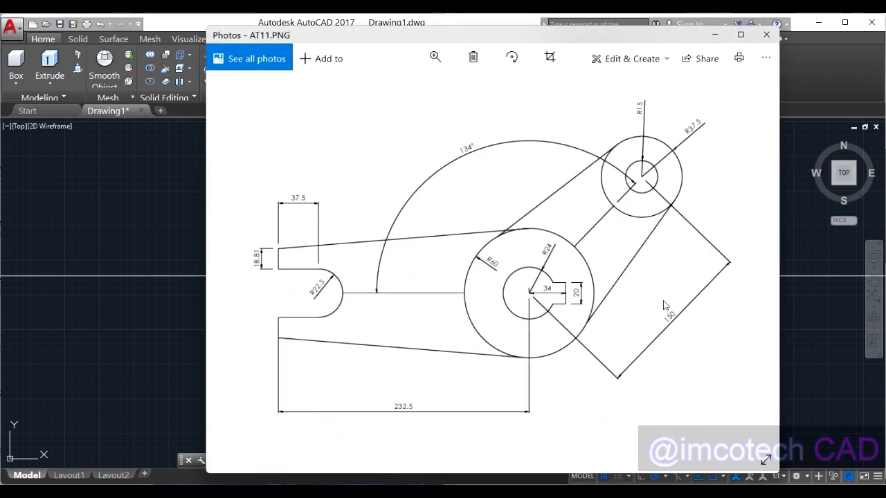
{"action": "mouse_move", "coordinate": [657, 308]}
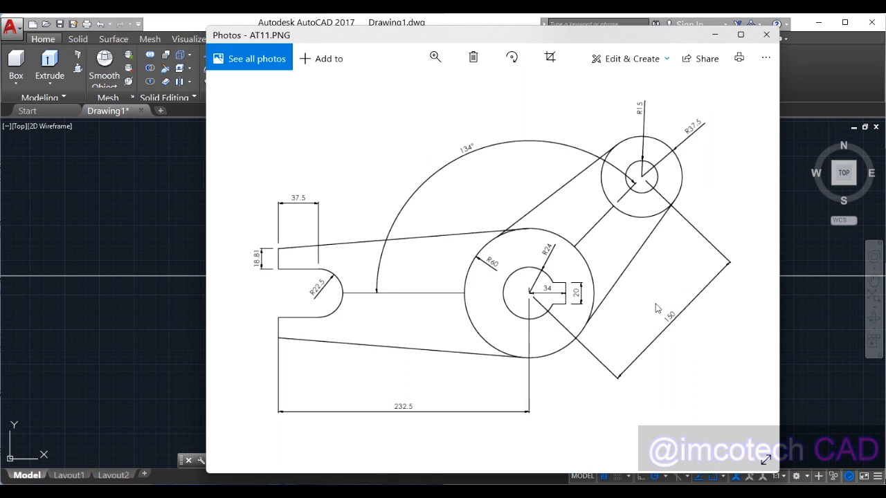
{"action": "mouse_move", "coordinate": [614, 206]}
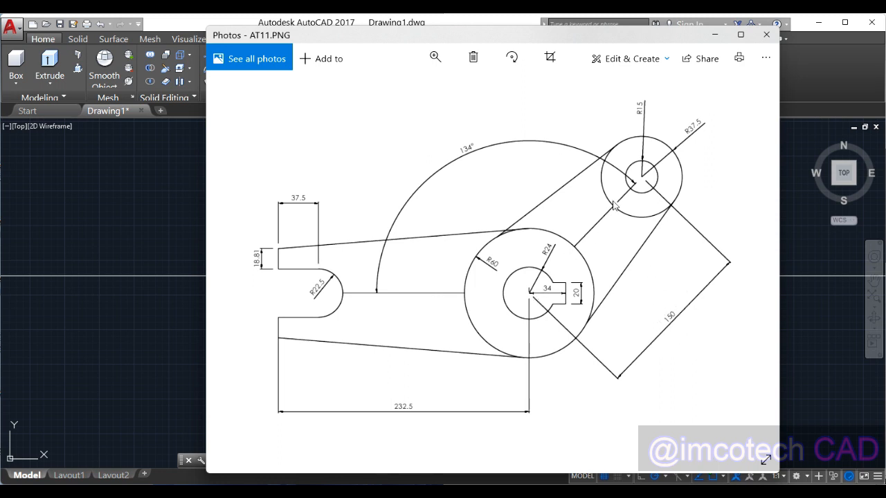
{"action": "mouse_move", "coordinate": [457, 152]}
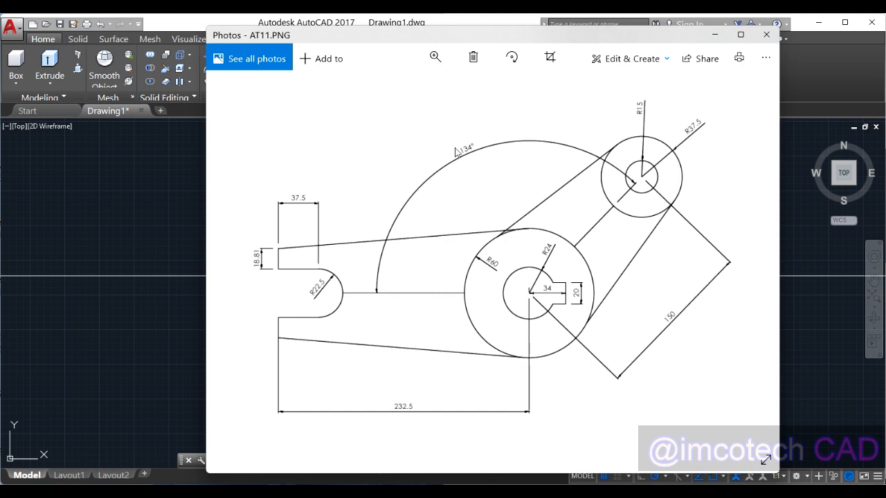
{"action": "mouse_move", "coordinate": [654, 230]}
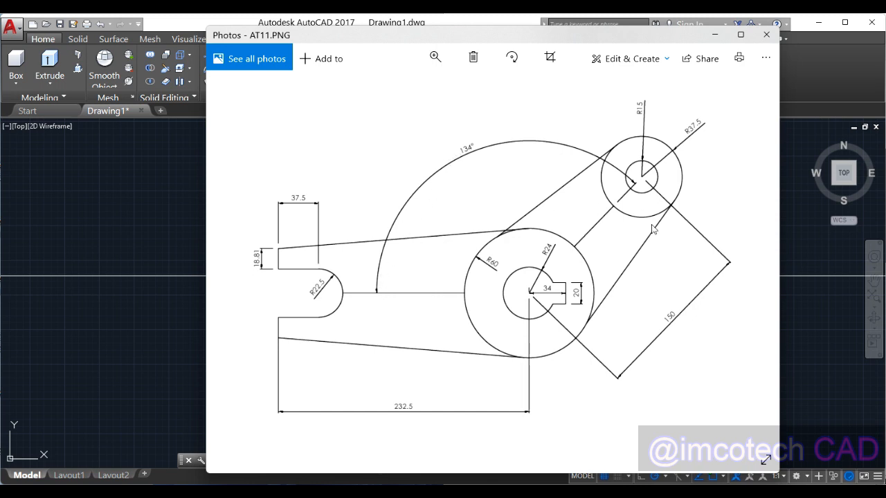
{"action": "mouse_move", "coordinate": [676, 267]}
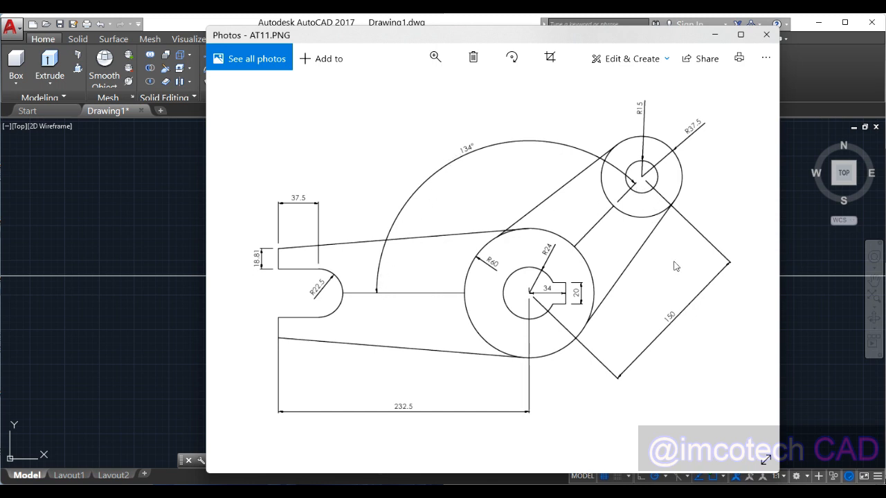
{"action": "mouse_move", "coordinate": [746, 105]}
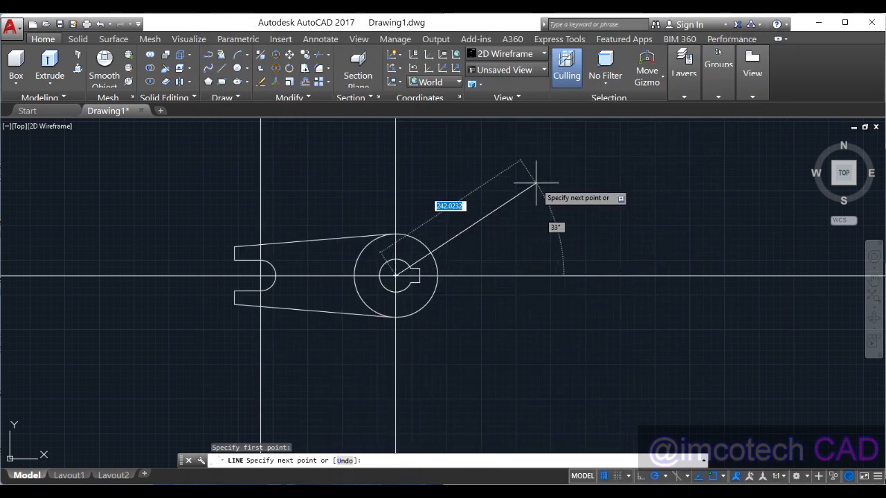
{"action": "type", "text": "150"}
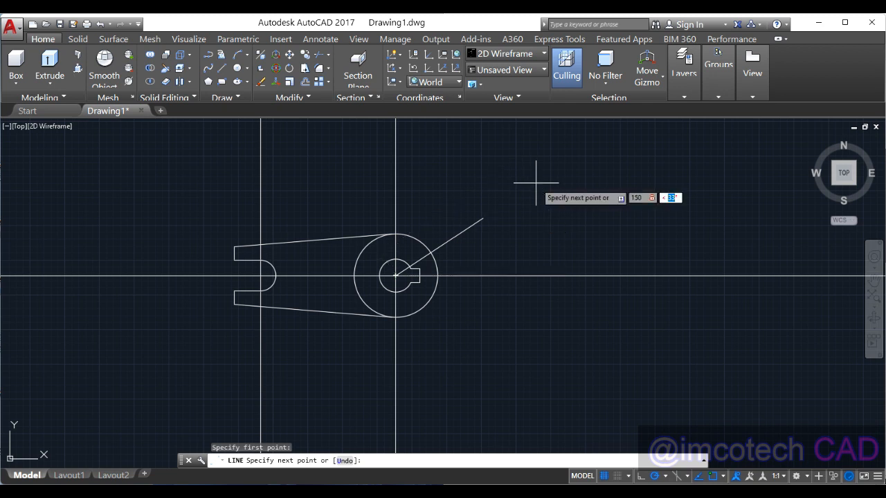
{"action": "type", "text": "46"}
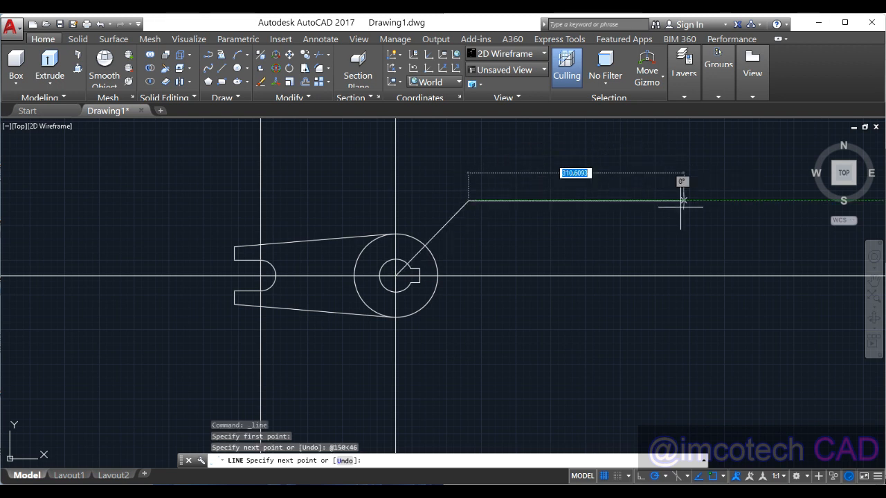
{"action": "right_click", "coordinate": [577, 201]}
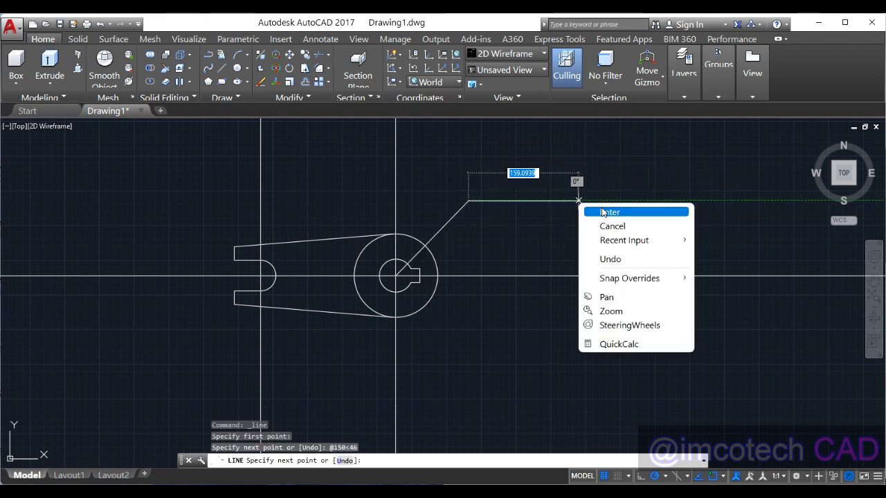
{"action": "left_click", "coordinate": [610, 212]}
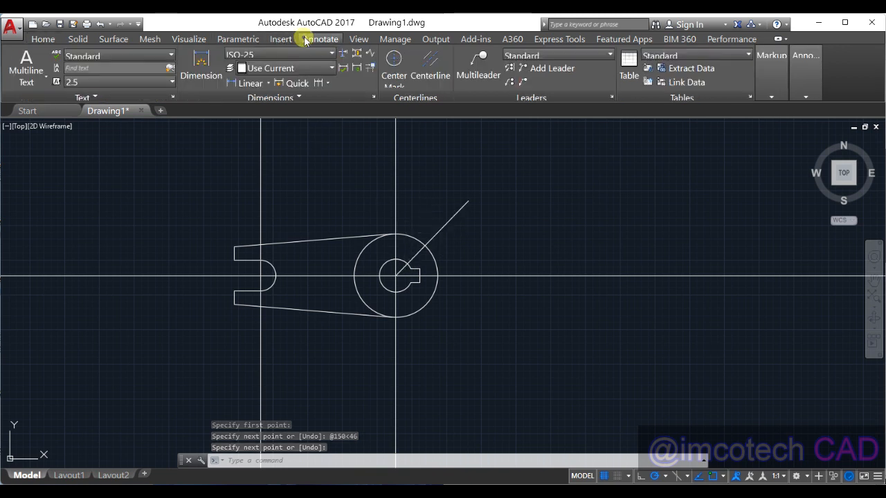
{"action": "left_click", "coordinate": [250, 83]}
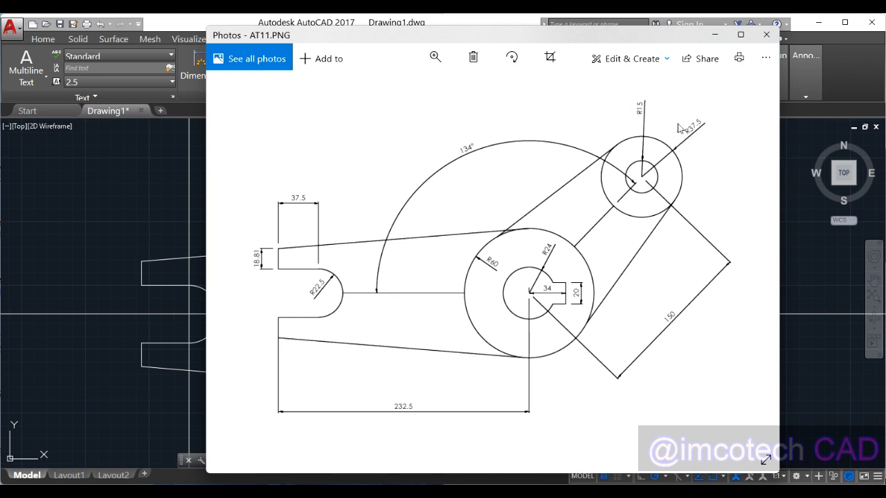
{"action": "mouse_move", "coordinate": [680, 129]}
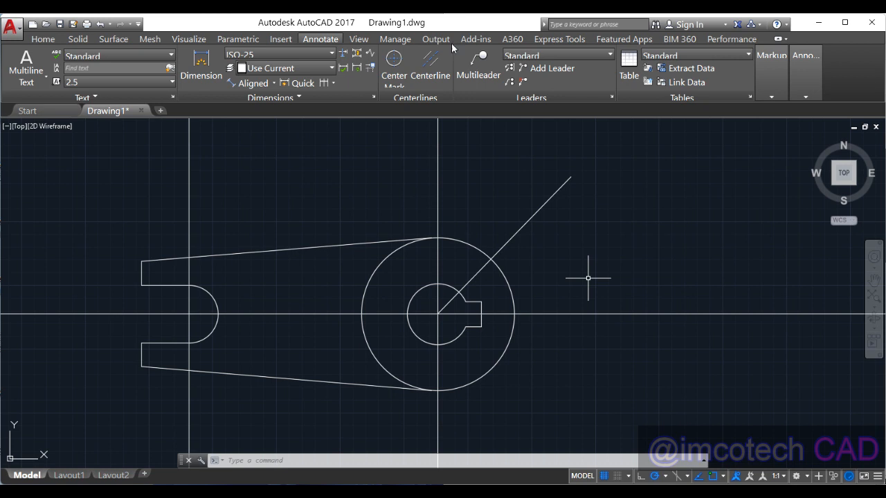
- Draw a radius-15 circle centred on the arm line's outer endpoint
{"action": "left_click", "coordinate": [42, 38]}
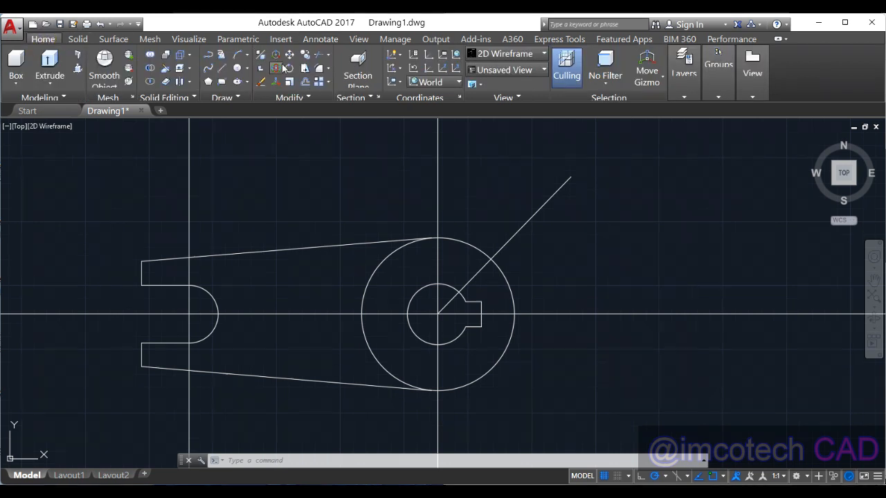
{"action": "left_click", "coordinate": [569, 180]}
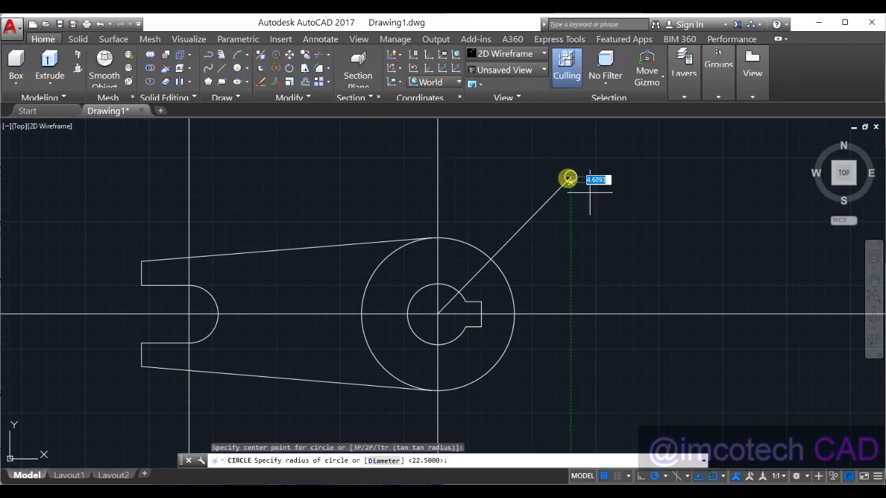
{"action": "type", "text": "15"}
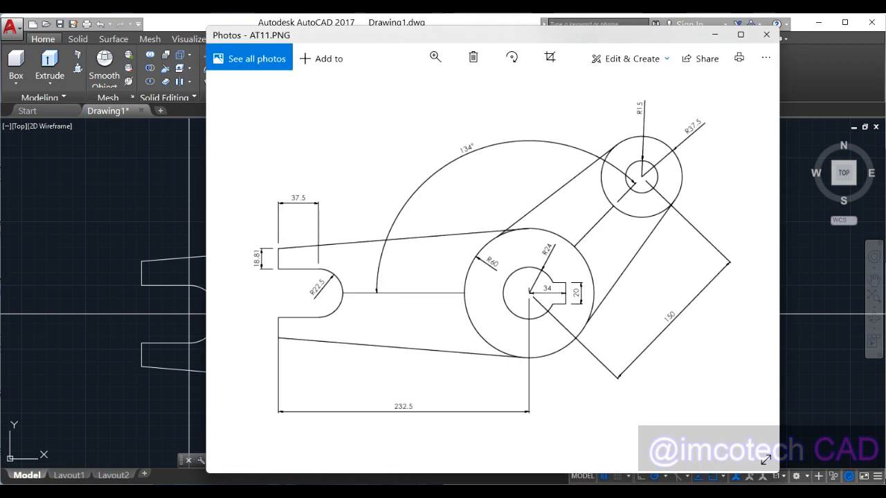
{"action": "mouse_move", "coordinate": [568, 175]}
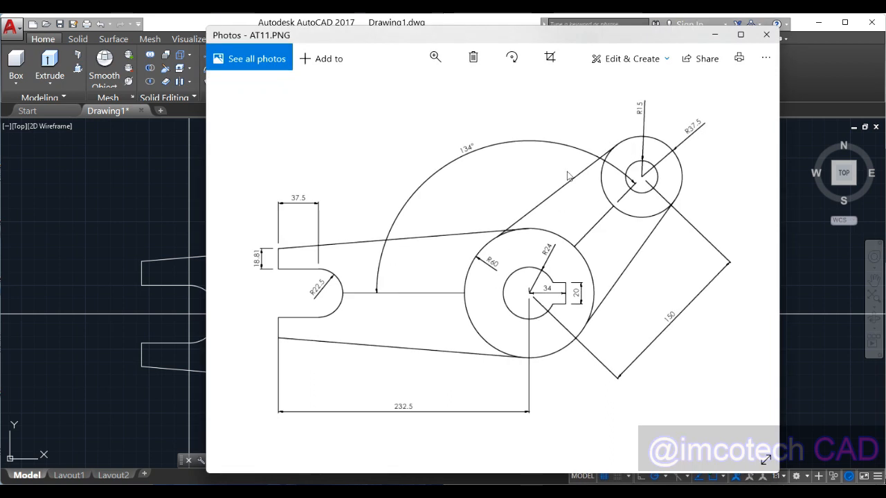
{"action": "mouse_move", "coordinate": [484, 253]}
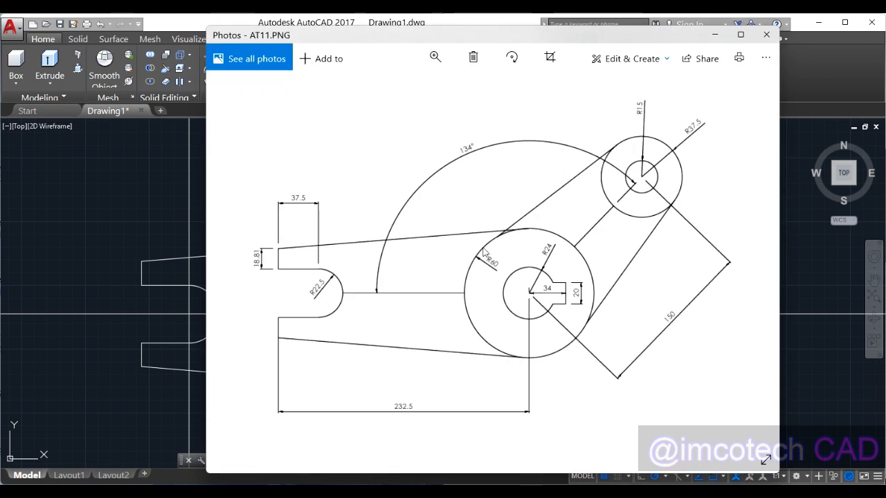
{"action": "left_click", "coordinate": [766, 34]}
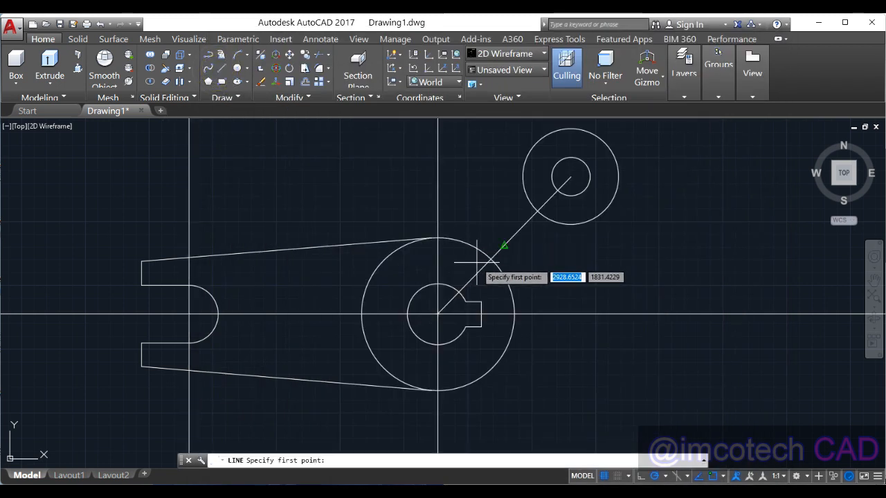
{"action": "mouse_move", "coordinate": [400, 209]}
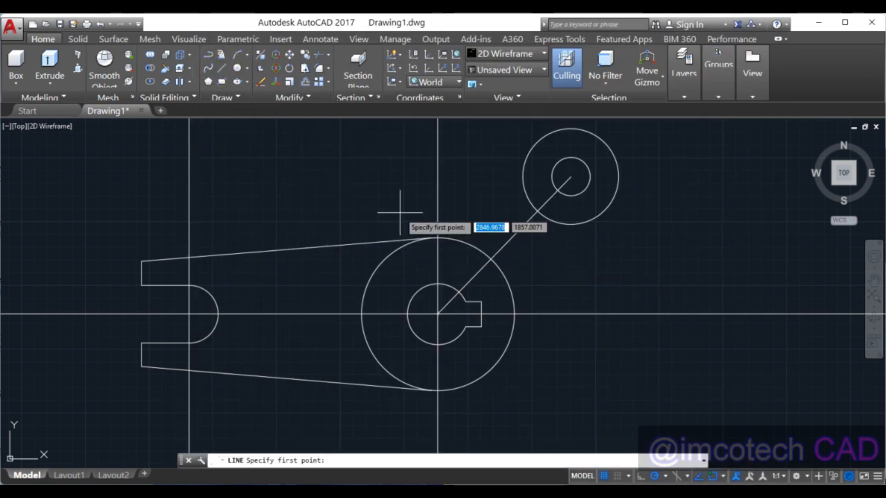
- Draw upper and lower lines tangent to the hub circle and the end circle using Tangent snaps
{"action": "right_click", "coordinate": [401, 207]}
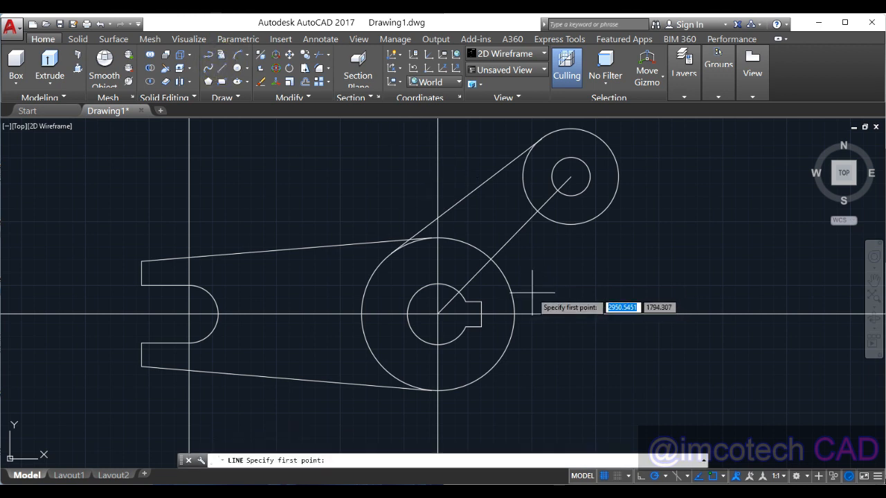
{"action": "right_click", "coordinate": [544, 303]}
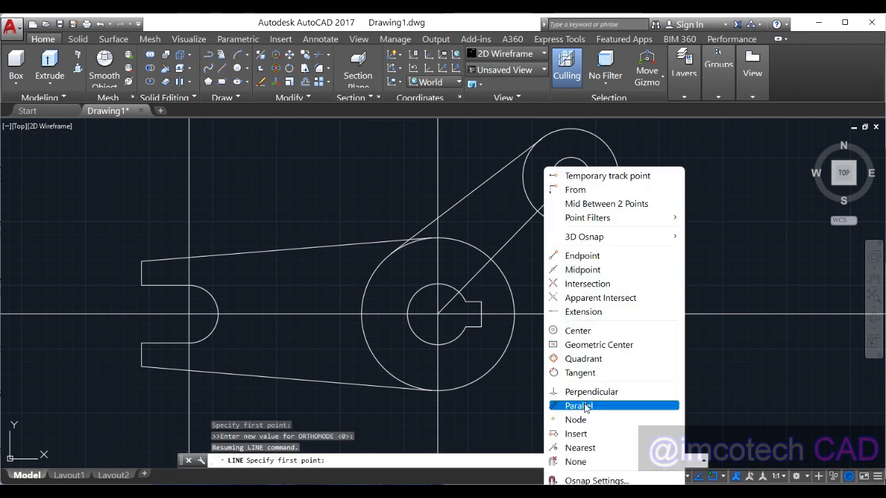
{"action": "left_click", "coordinate": [580, 372]}
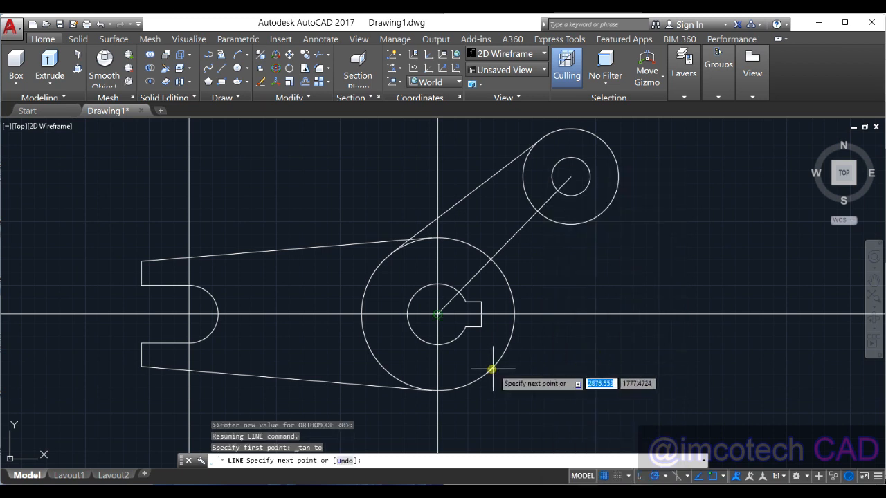
{"action": "mouse_move", "coordinate": [492, 209]}
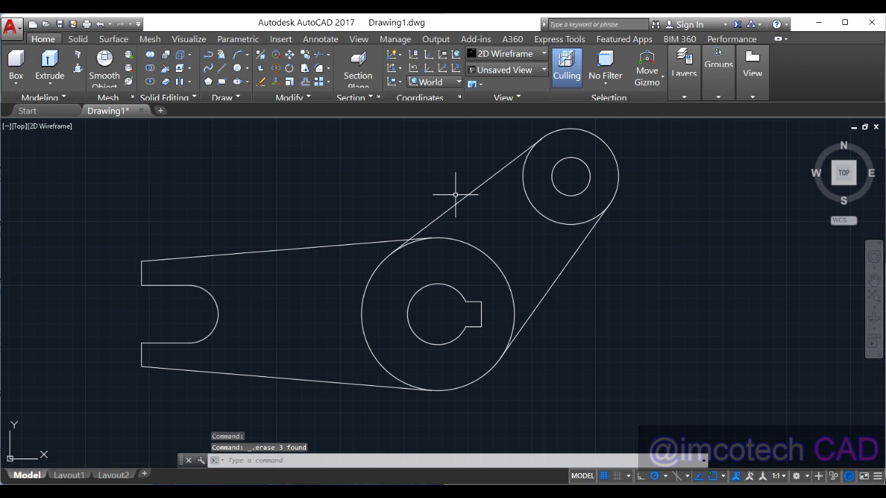
{"action": "mouse_move", "coordinate": [580, 377]}
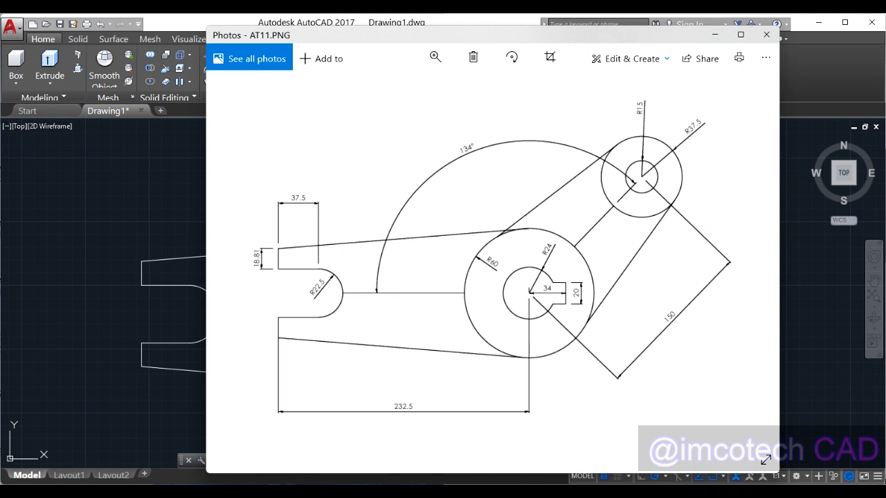
- Erase the arm construction line and centre lines, leaving only the linkage outline
{"action": "left_click", "coordinate": [765, 35]}
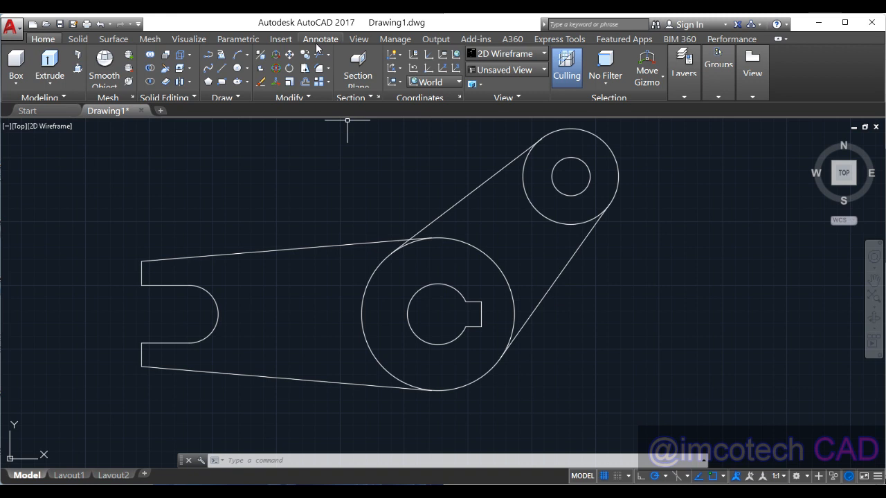
{"action": "left_click", "coordinate": [320, 39]}
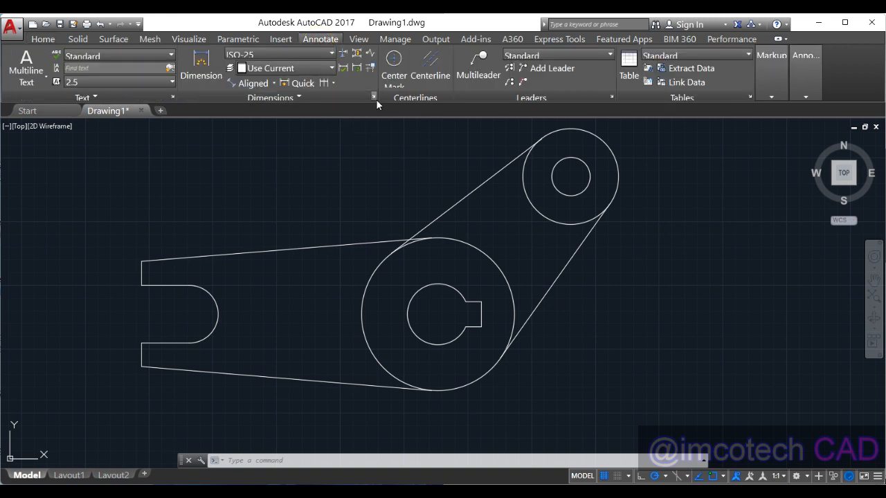
- Modify ISO-25: green text of height 4 with ISO standard alignment, and coloured dimension lines
{"action": "left_click", "coordinate": [373, 96]}
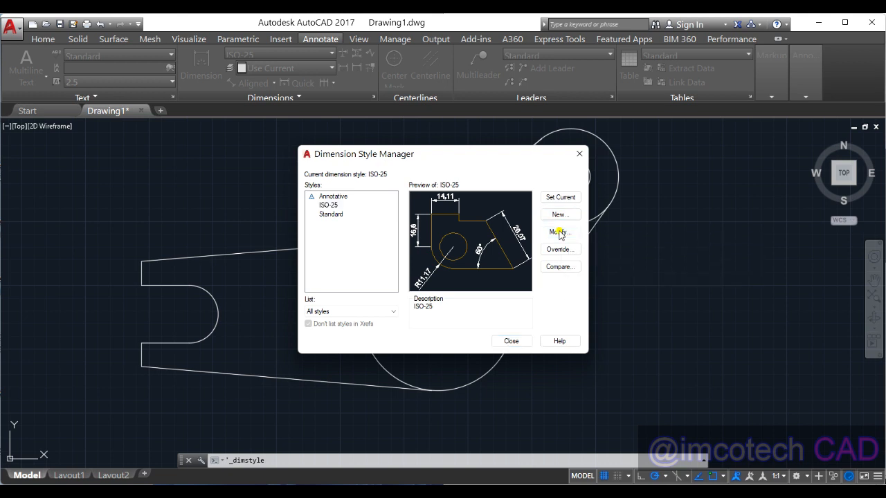
{"action": "left_click", "coordinate": [559, 232]}
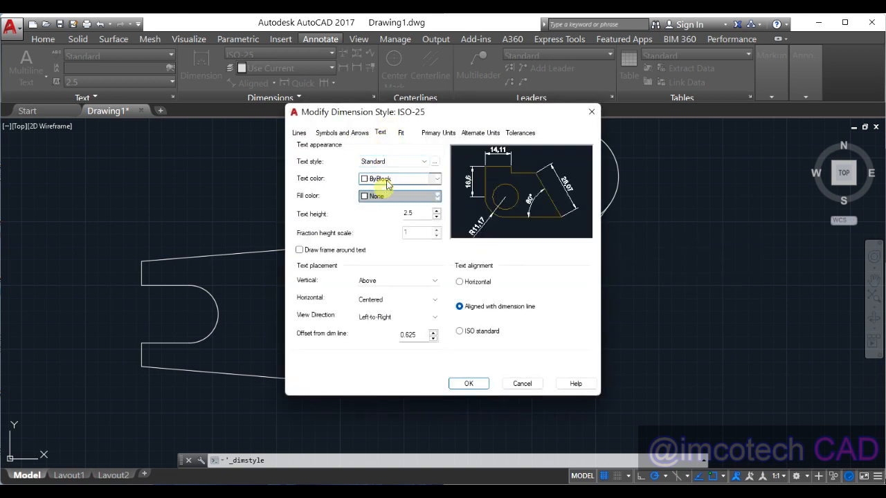
{"action": "left_click", "coordinate": [401, 179]}
{"action": "type", "text": "4"}
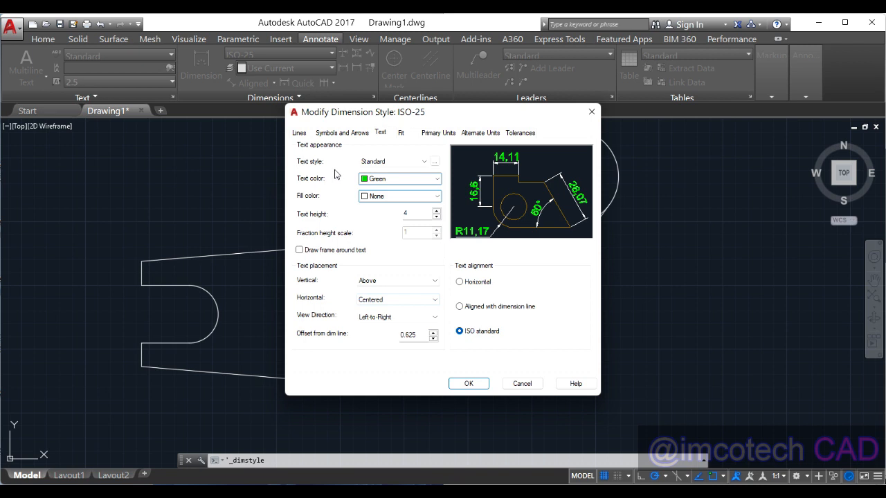
{"action": "left_click", "coordinate": [299, 132]}
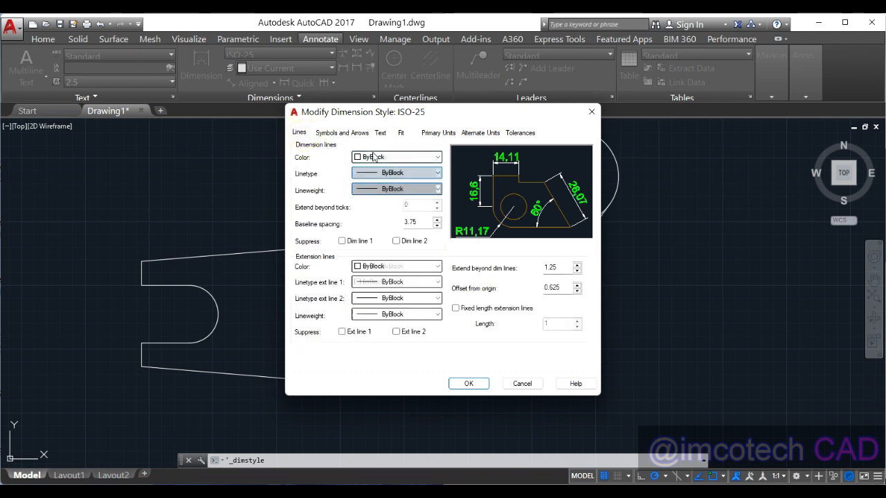
{"action": "left_click", "coordinate": [394, 156]}
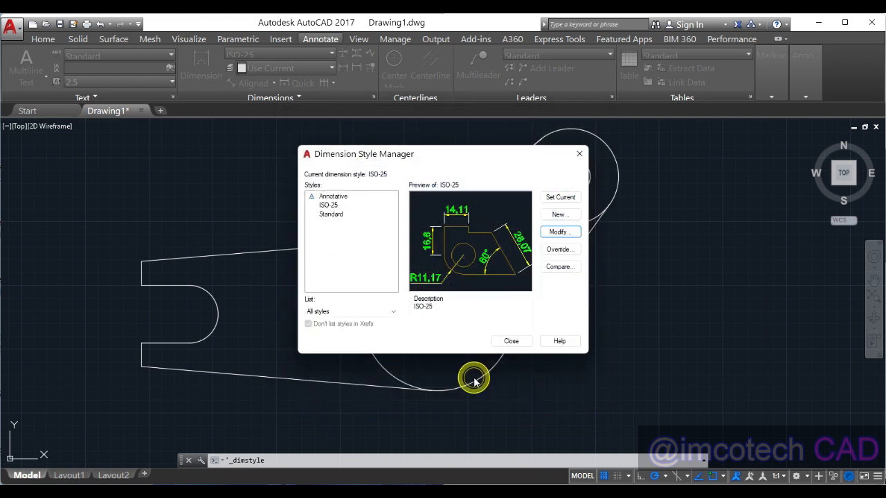
{"action": "mouse_move", "coordinate": [511, 341]}
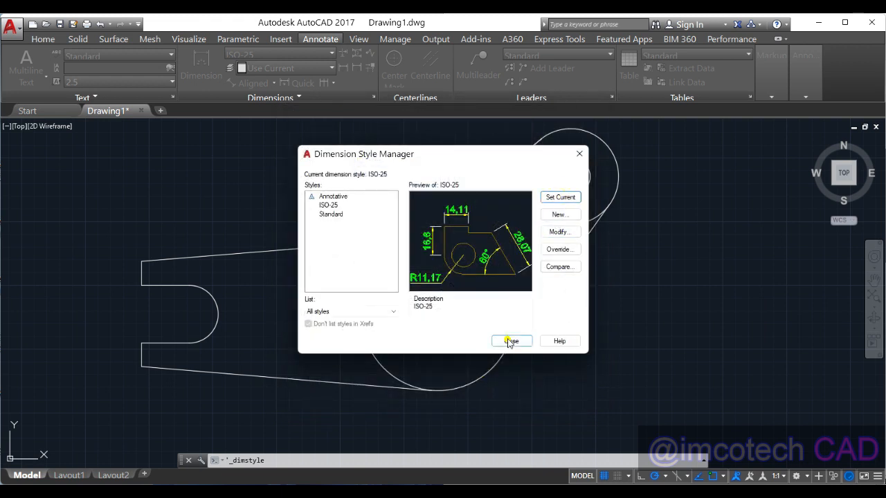
{"action": "left_click", "coordinate": [511, 340]}
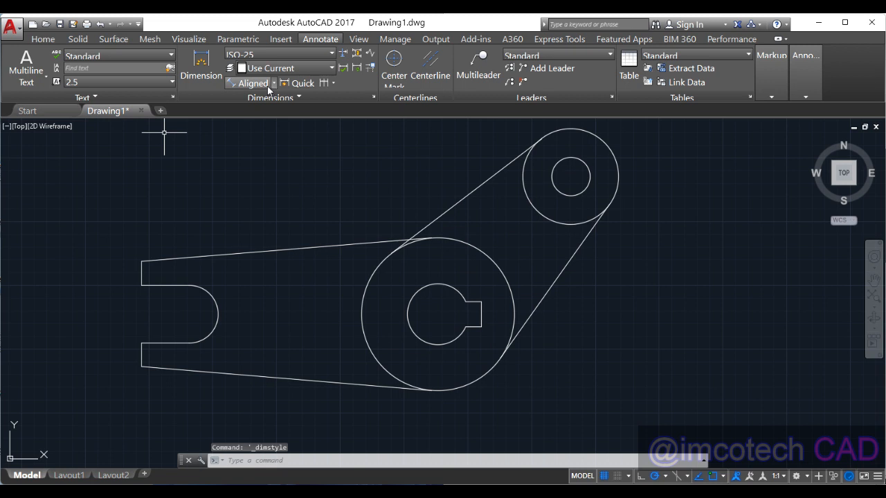
- Add the 150 aligned dimension between the two circle centres along the arm
{"action": "left_click", "coordinate": [253, 83]}
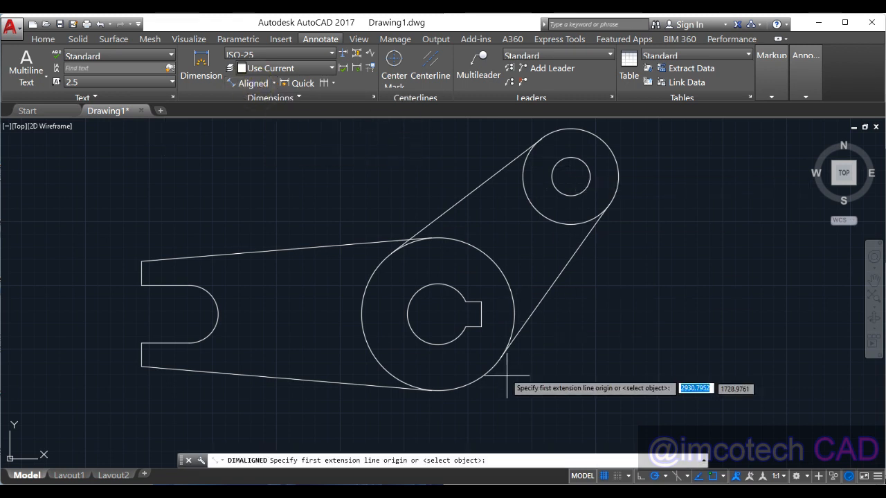
{"action": "mouse_move", "coordinate": [437, 315]}
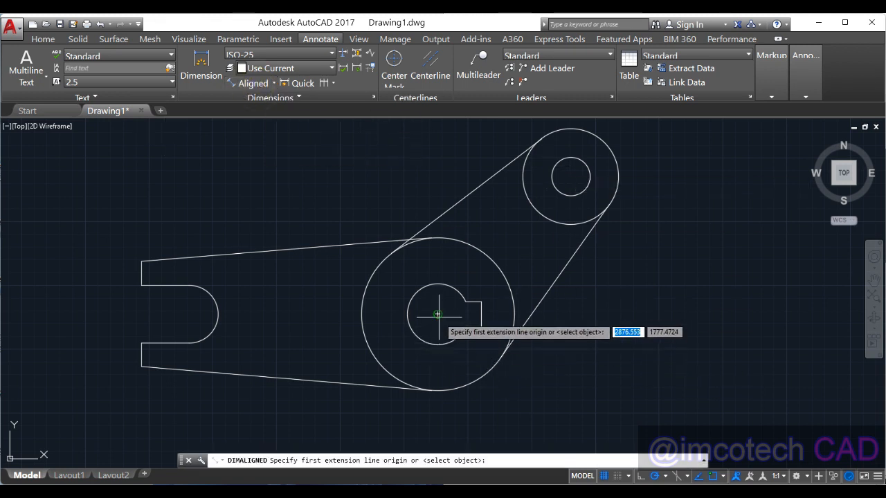
{"action": "left_click", "coordinate": [438, 314]}
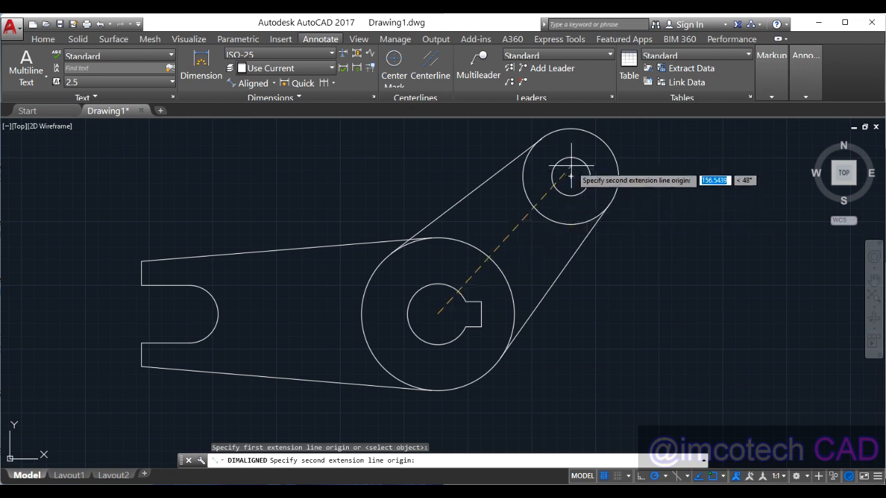
{"action": "left_click", "coordinate": [651, 264]}
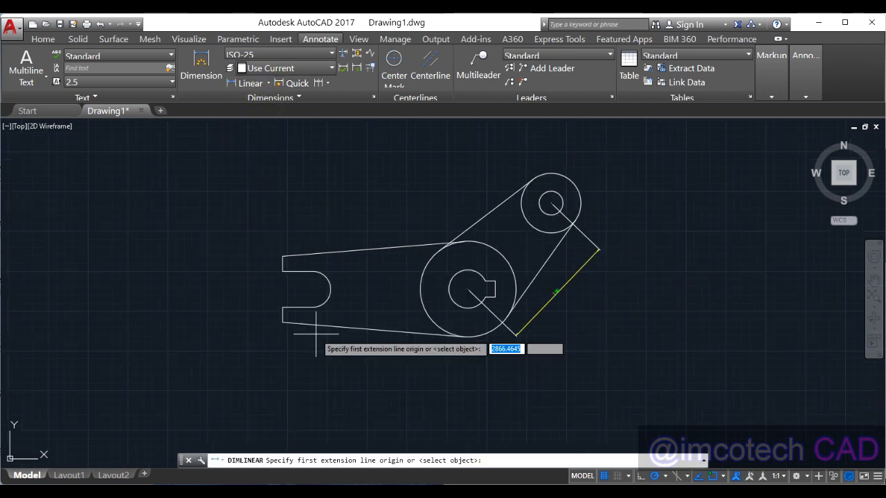
- Add the 232.5 and 18.81 linear dimensions and the 34 by 20 keyway dimensions
{"action": "left_click", "coordinate": [282, 321]}
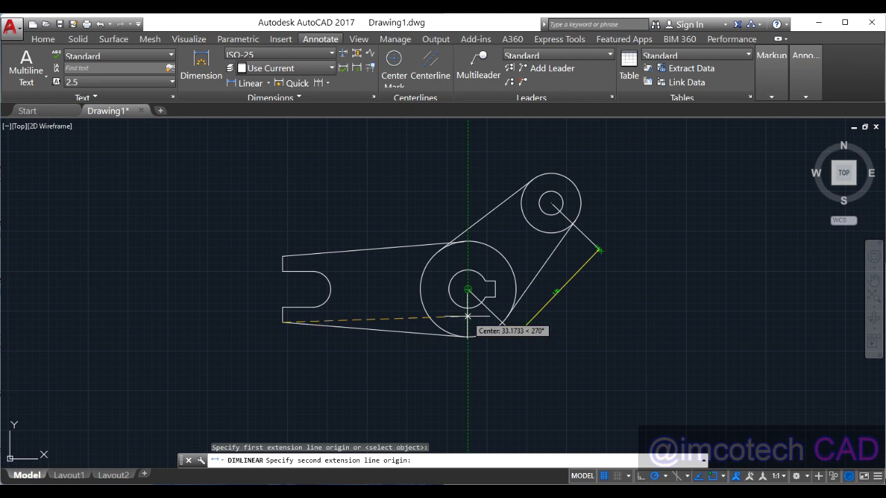
{"action": "left_click", "coordinate": [384, 374]}
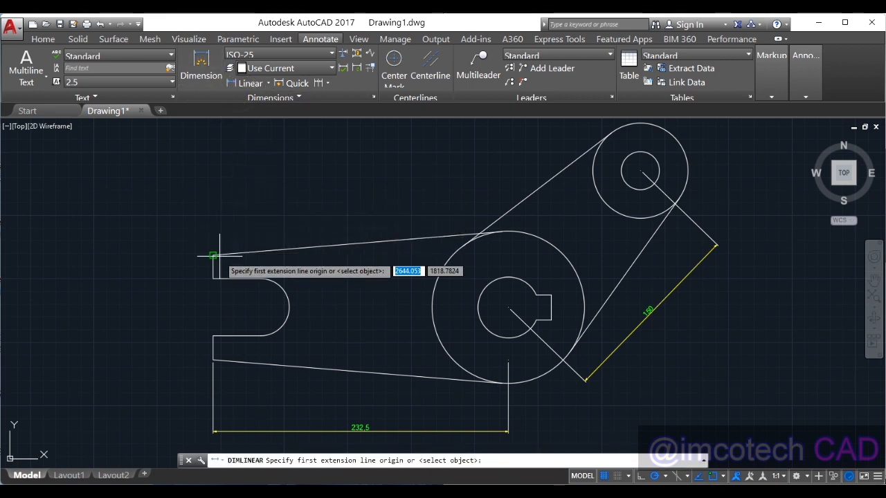
{"action": "left_click", "coordinate": [214, 257]}
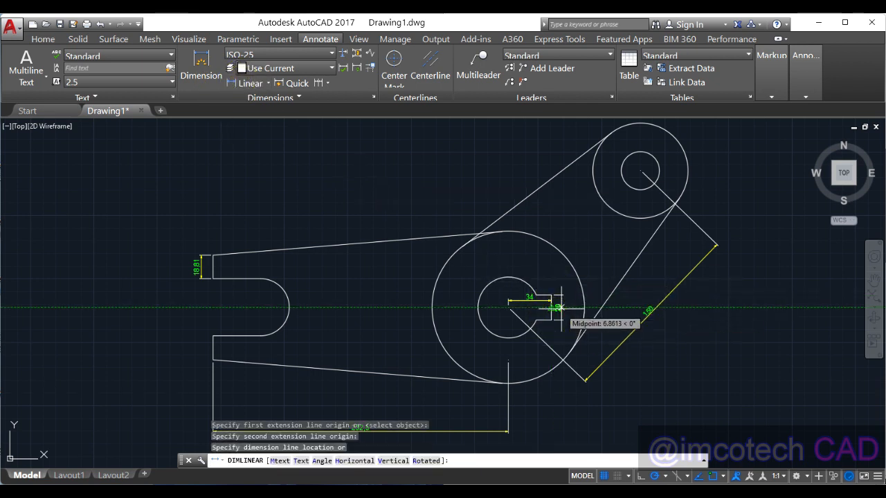
{"action": "left_click", "coordinate": [559, 307]}
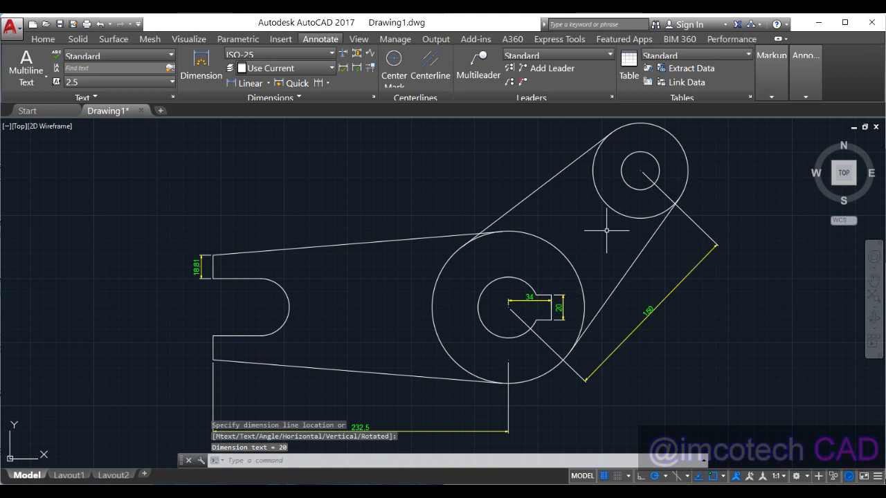
{"action": "mouse_move", "coordinate": [515, 269]}
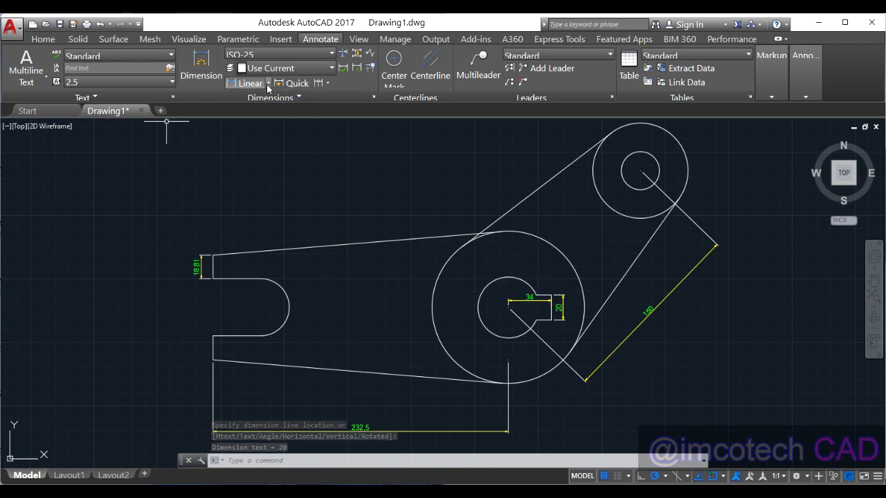
- Check the AT11 reference sketch and choose the Angular dimension type
{"action": "left_click", "coordinate": [250, 83]}
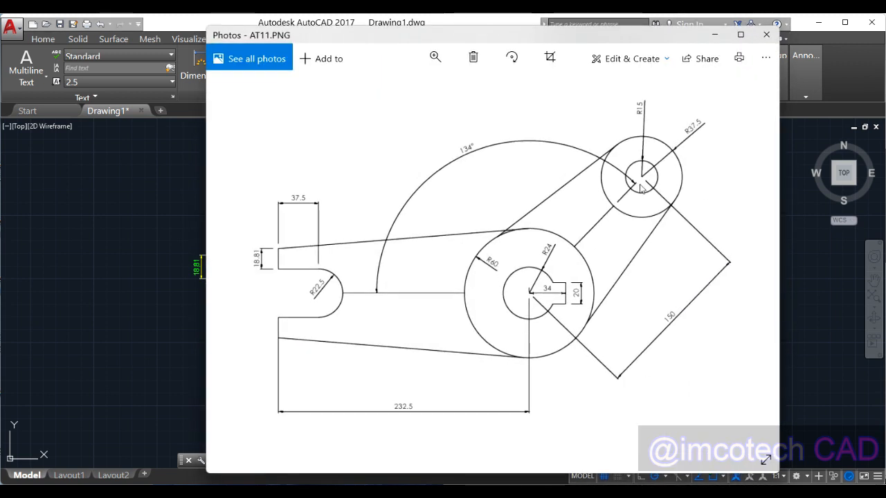
{"action": "mouse_move", "coordinate": [623, 196]}
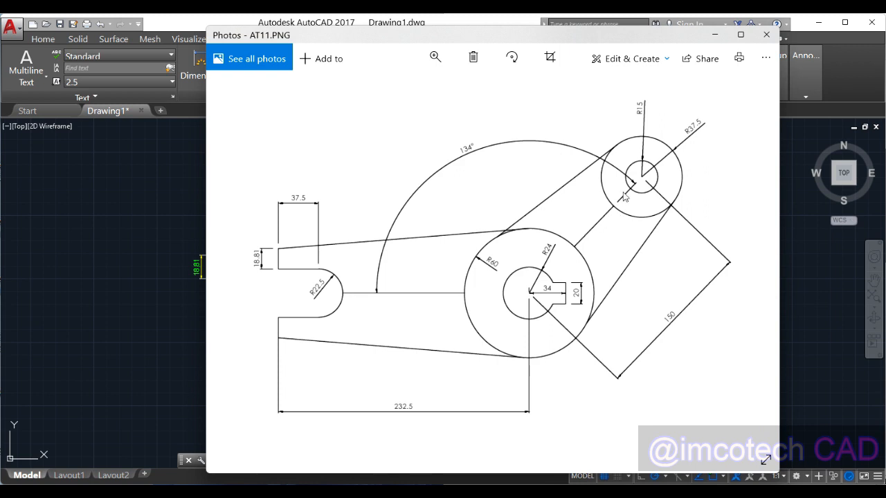
{"action": "mouse_move", "coordinate": [580, 250]}
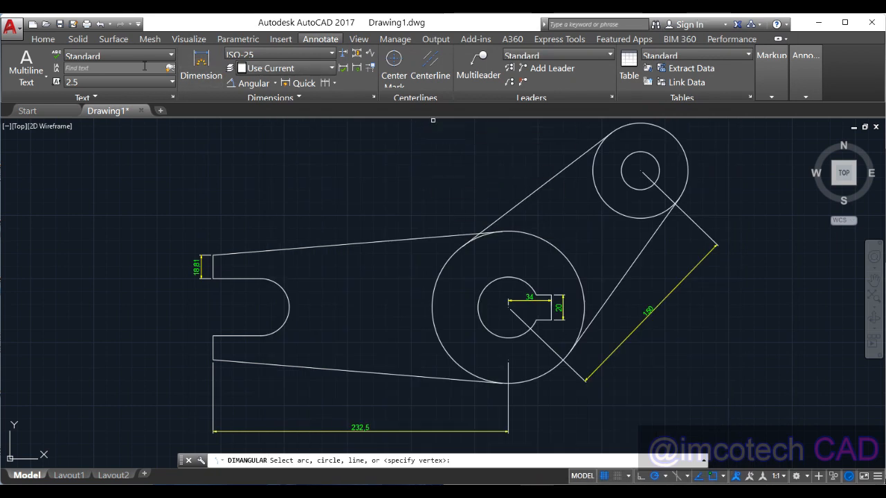
- Draw a horizontal line from the slot to the hub circle and trim the stub inside the small circle
{"action": "left_click", "coordinate": [42, 39]}
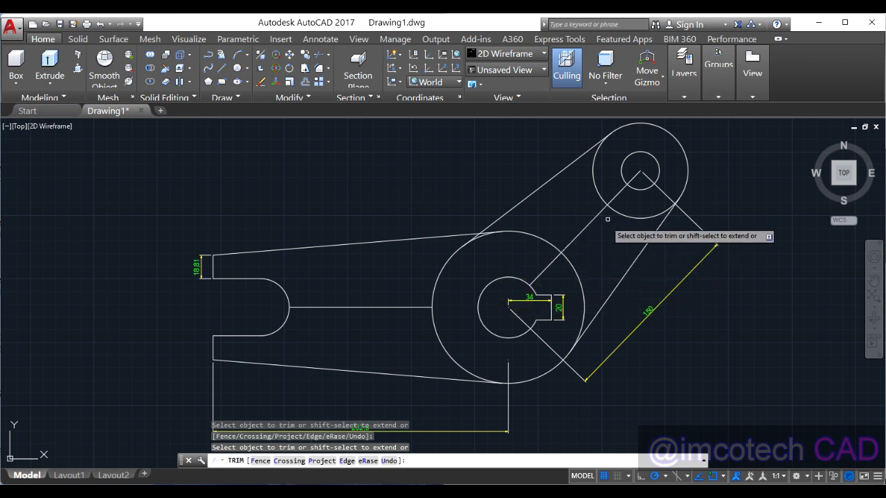
{"action": "left_click", "coordinate": [631, 179]}
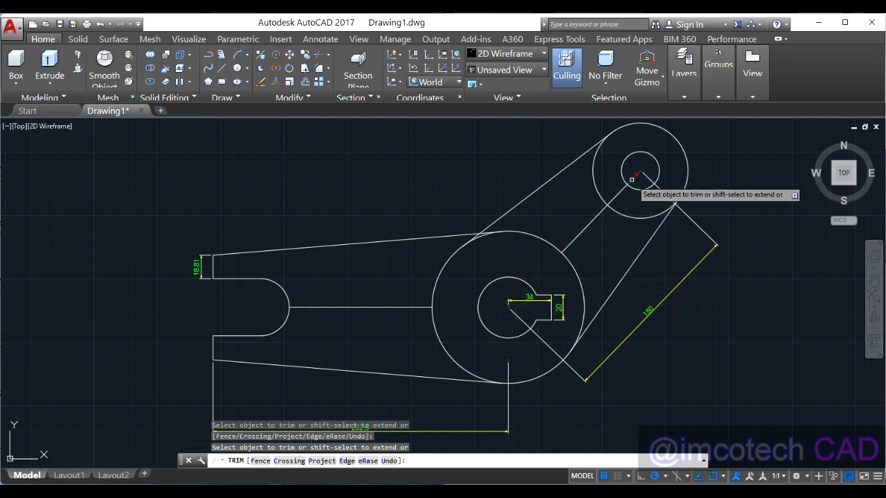
{"action": "right_click", "coordinate": [633, 172]}
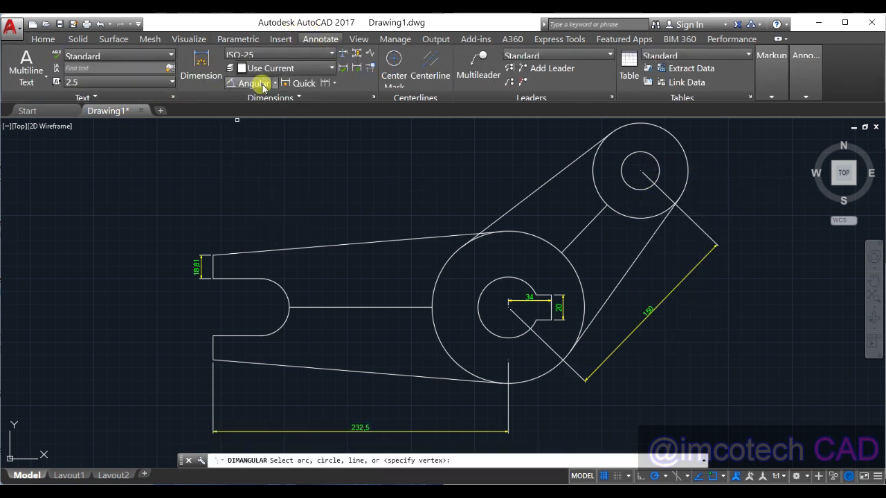
- Add the 134° angular dimension between the horizontal line and the upper arm line
{"action": "left_click", "coordinate": [360, 307]}
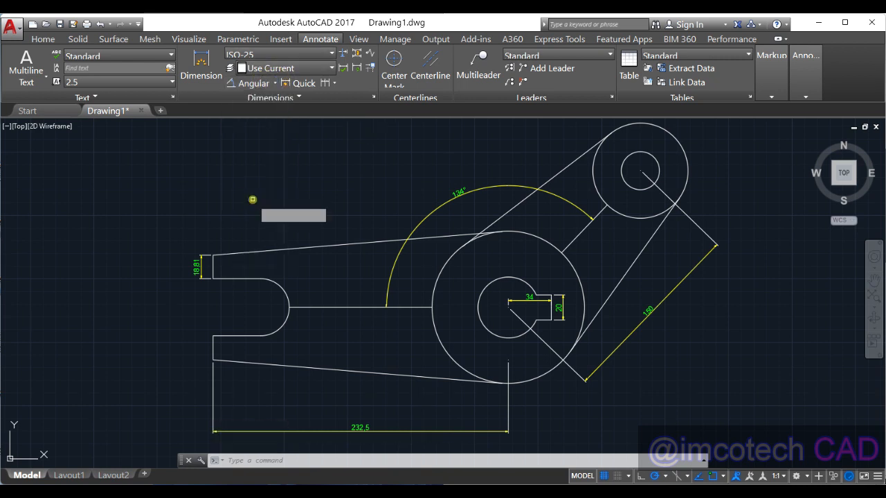
{"action": "left_click", "coordinate": [253, 83]}
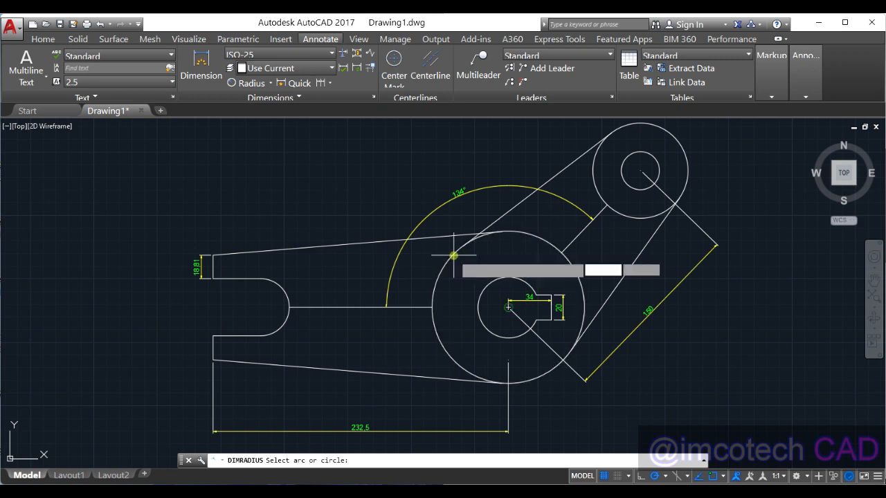
- Add radius dimensions R60, R24, R15, R37.5 and R22.5 to the circles and the slot arc
{"action": "left_click", "coordinate": [451, 256]}
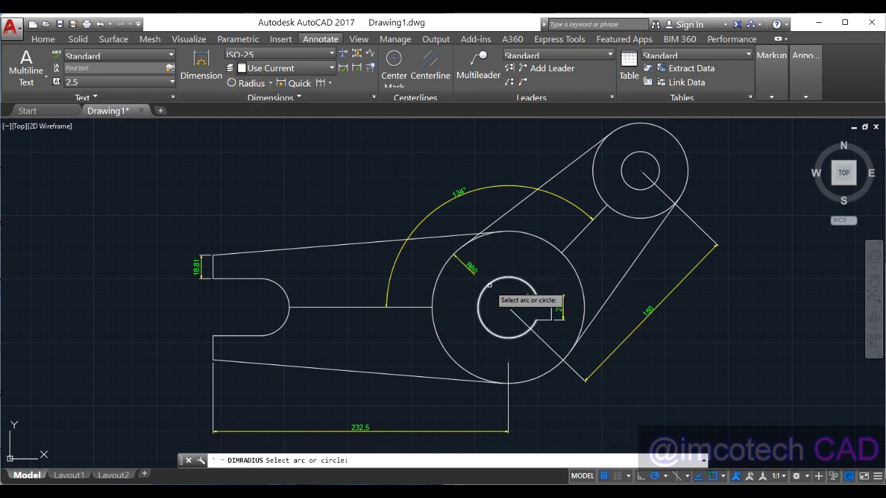
{"action": "left_click", "coordinate": [509, 308]}
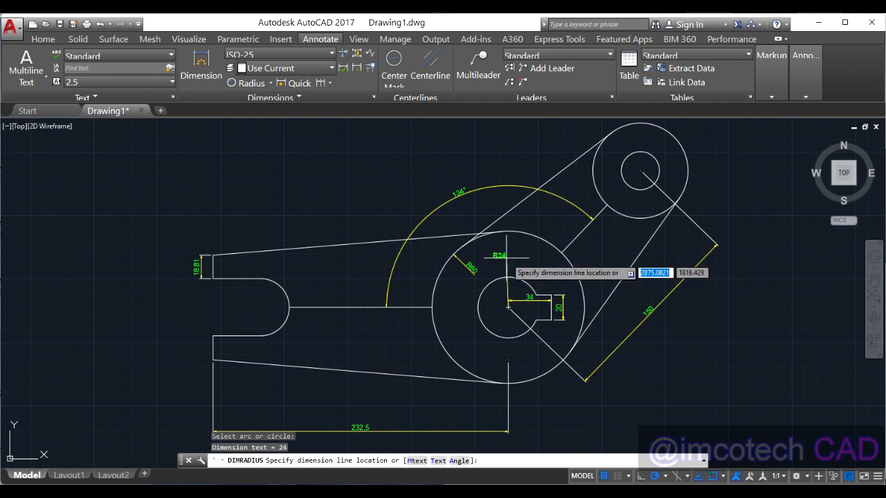
{"action": "left_click", "coordinate": [690, 283]}
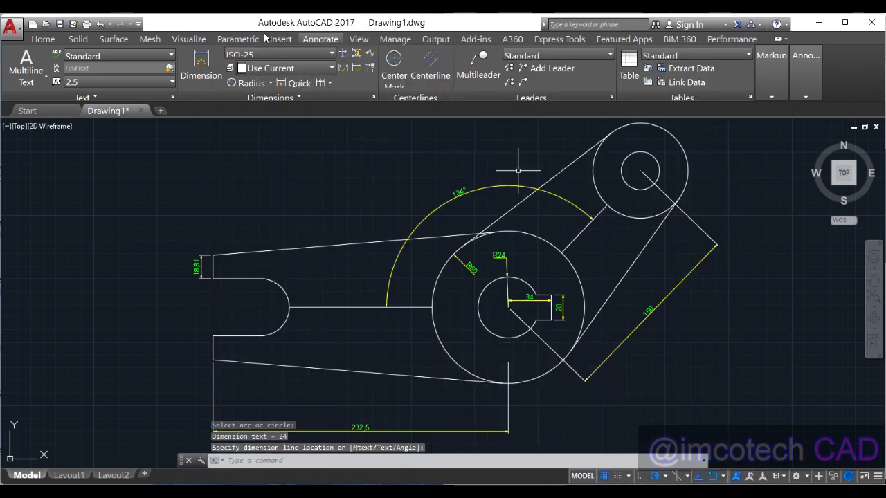
{"action": "mouse_move", "coordinate": [637, 170]}
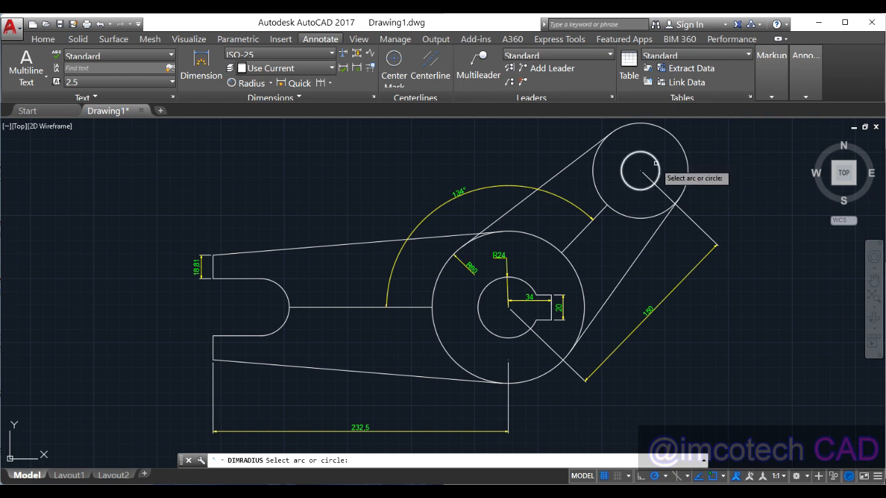
{"action": "left_click", "coordinate": [640, 171]}
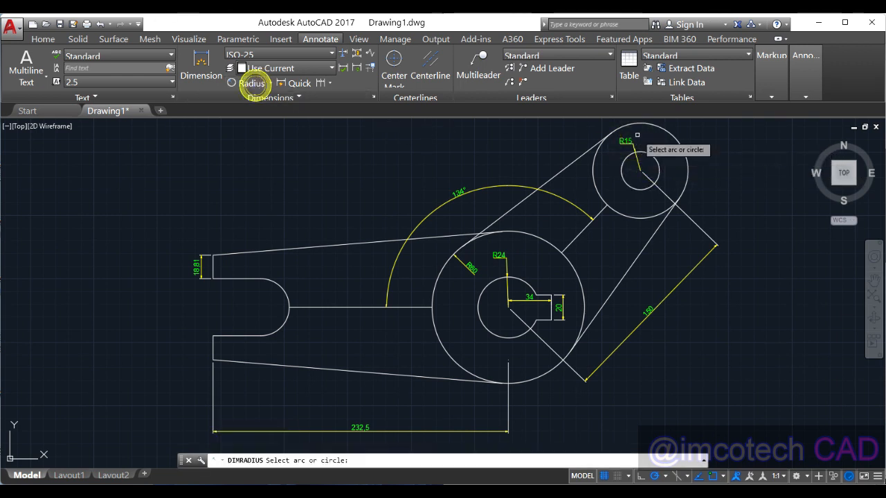
{"action": "left_click", "coordinate": [640, 166]}
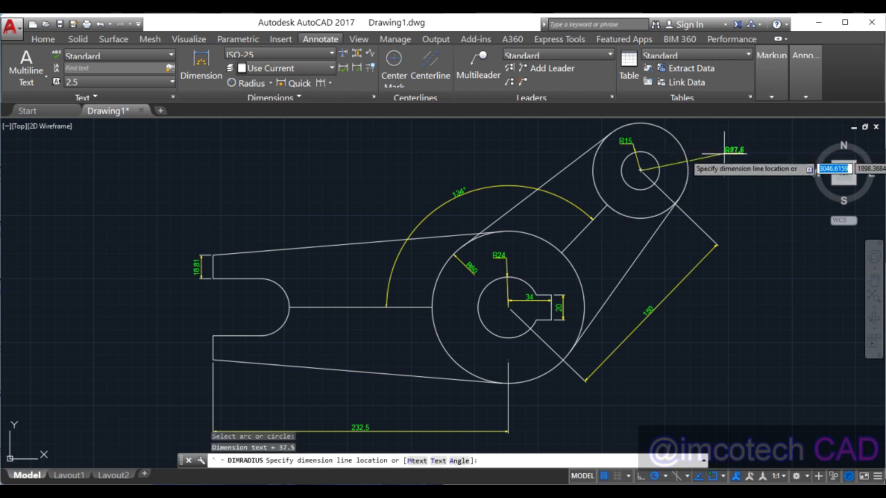
{"action": "left_click", "coordinate": [725, 150]}
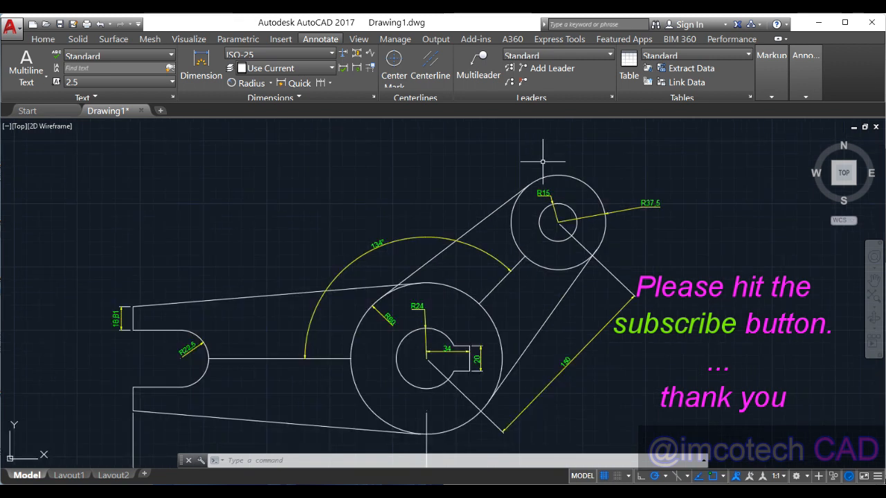
{"action": "mouse_move", "coordinate": [678, 287]}
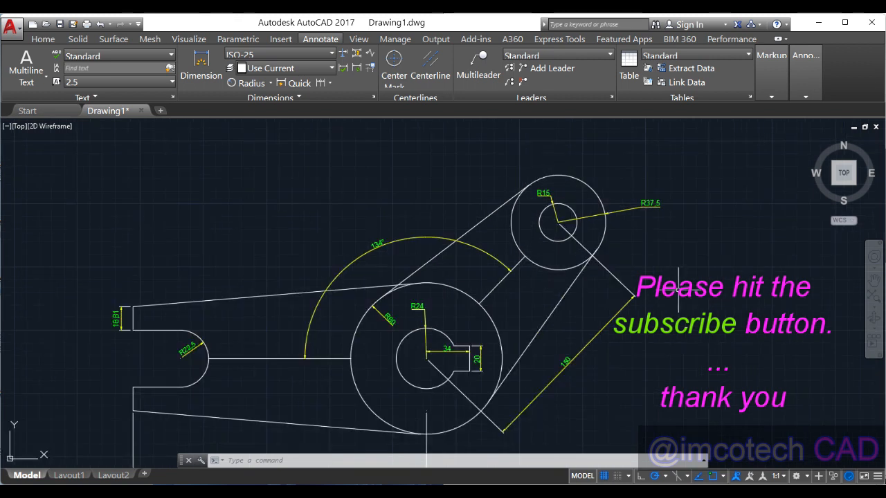
{"action": "mouse_move", "coordinate": [518, 229]}
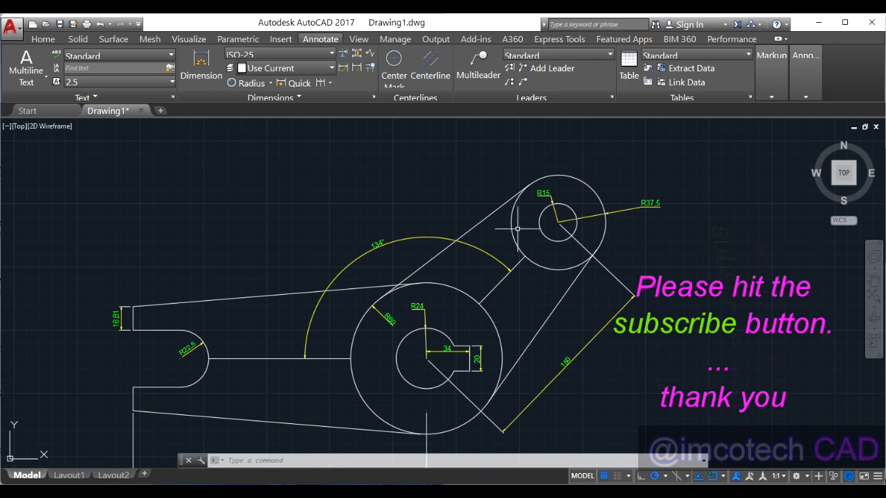